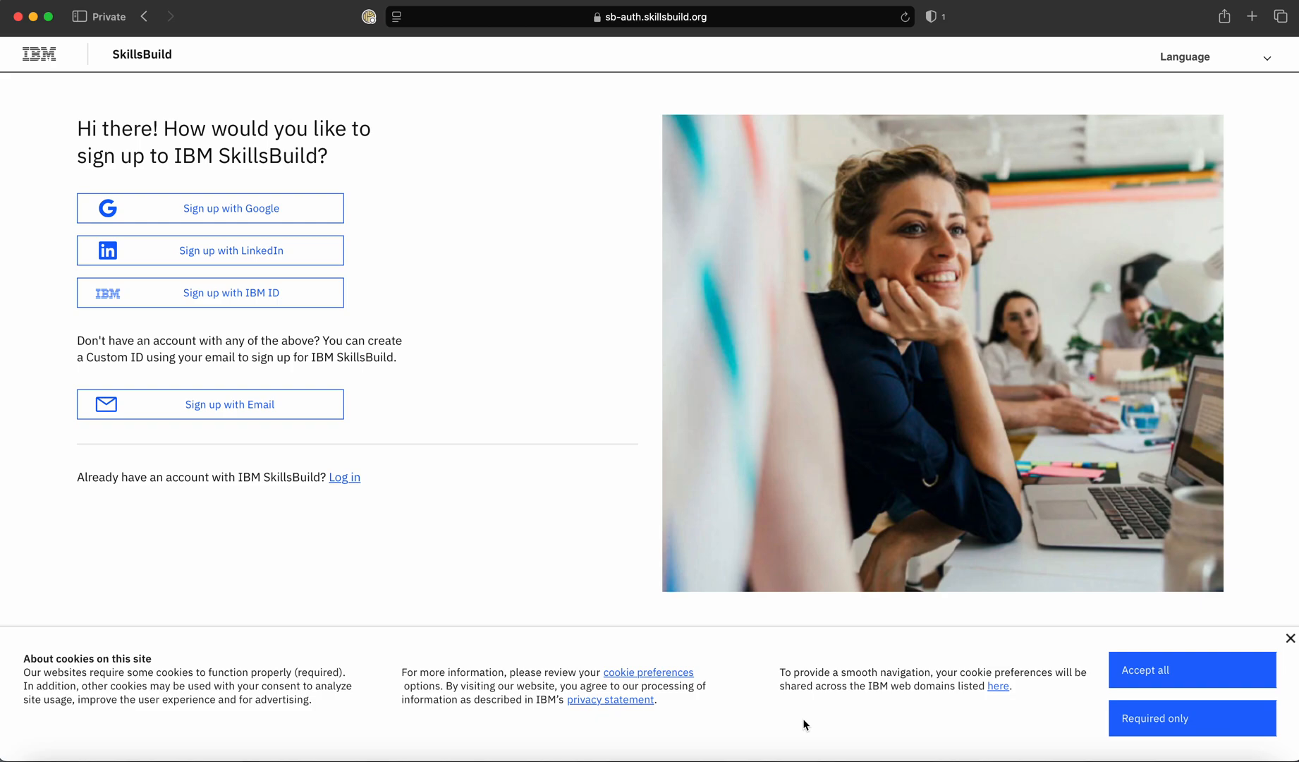
mouse_move(767, 203)
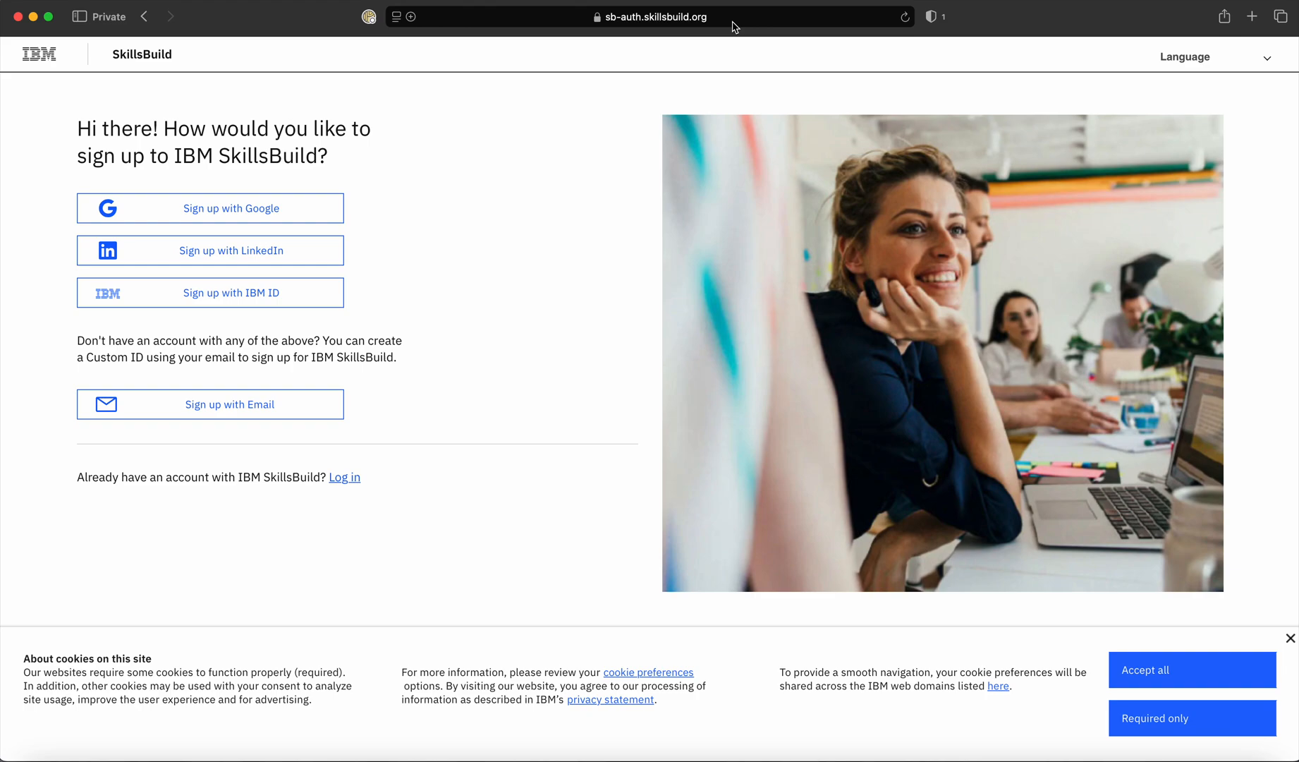
- Go to the IBM SkillsBuild page and start signing up with a Google account
left_click(650, 17)
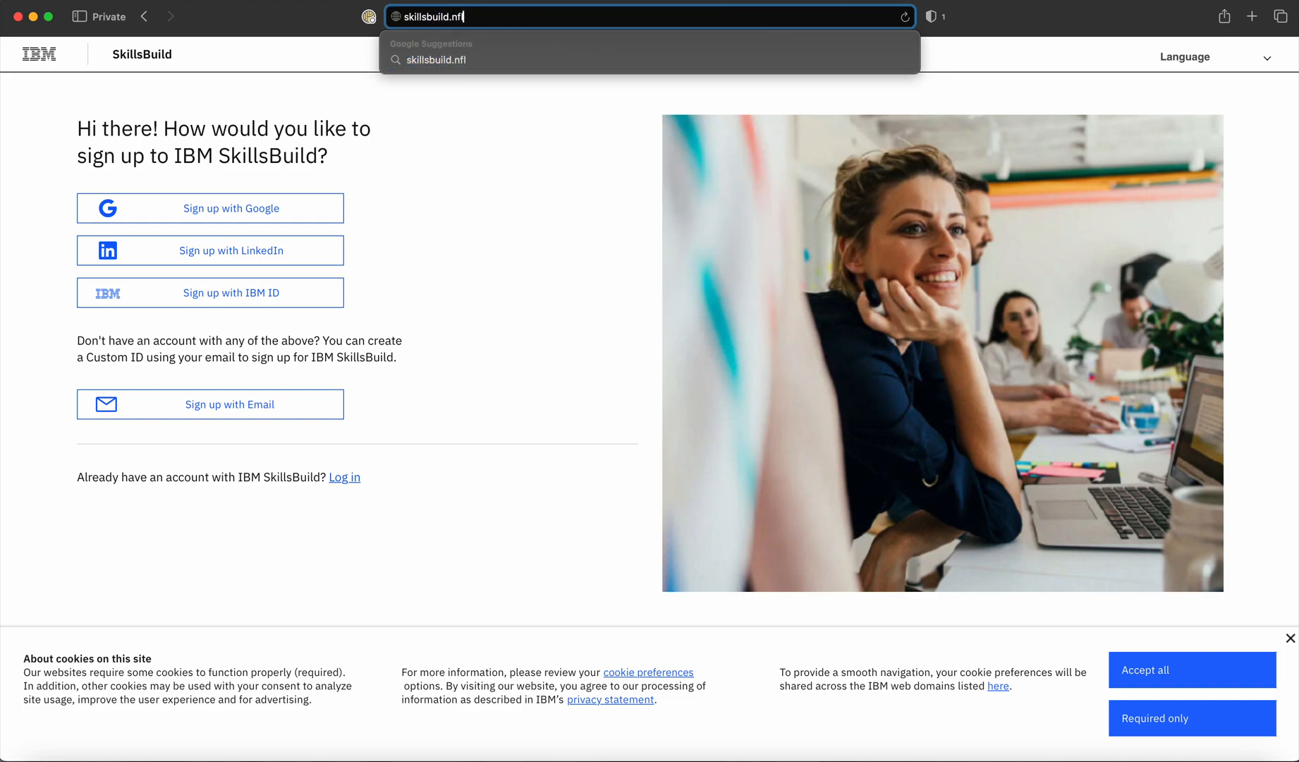
type("ms.o")
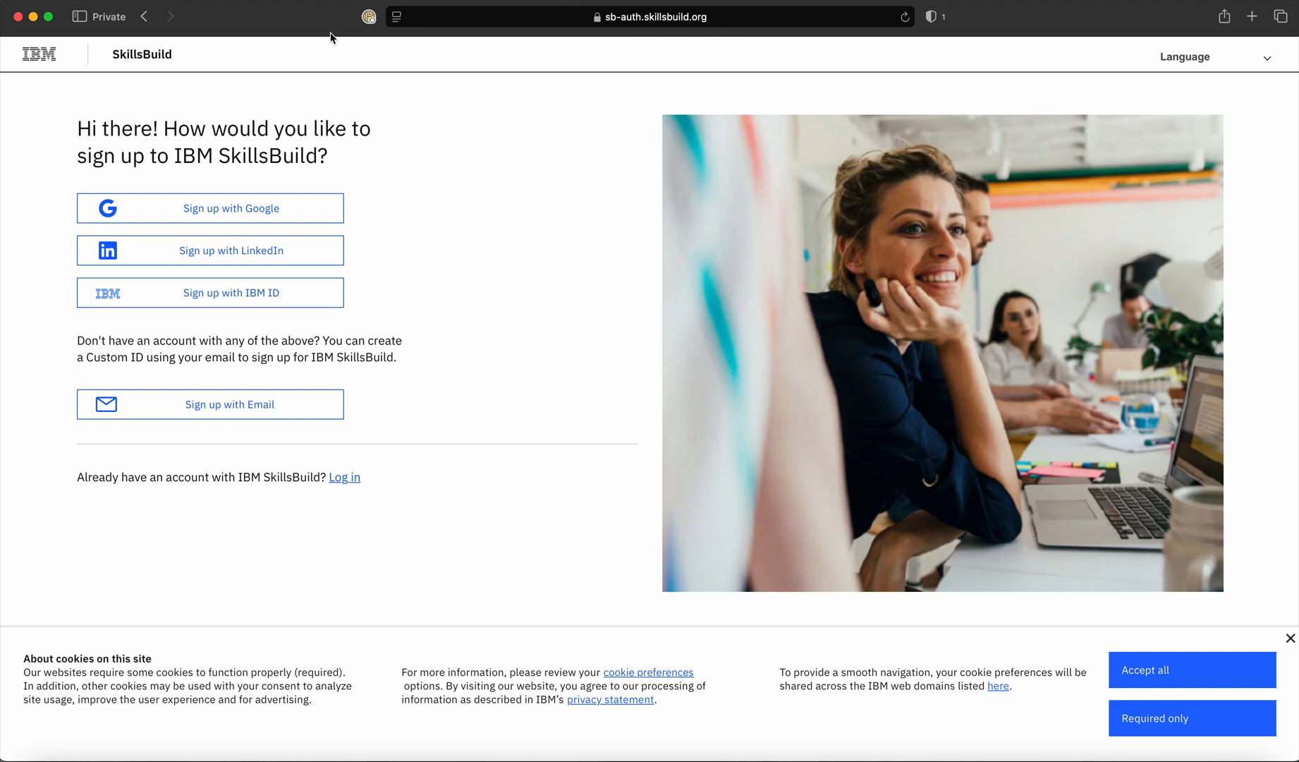
mouse_move(266, 249)
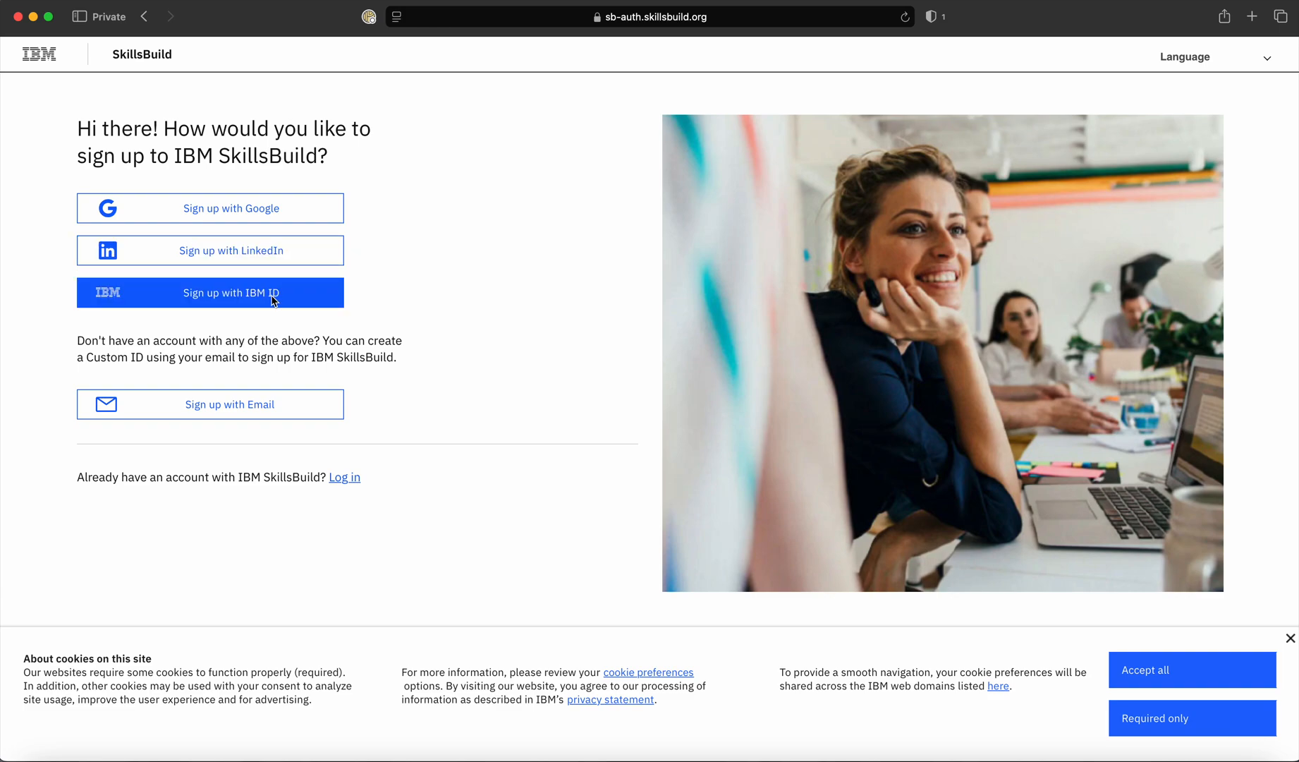
mouse_move(256, 388)
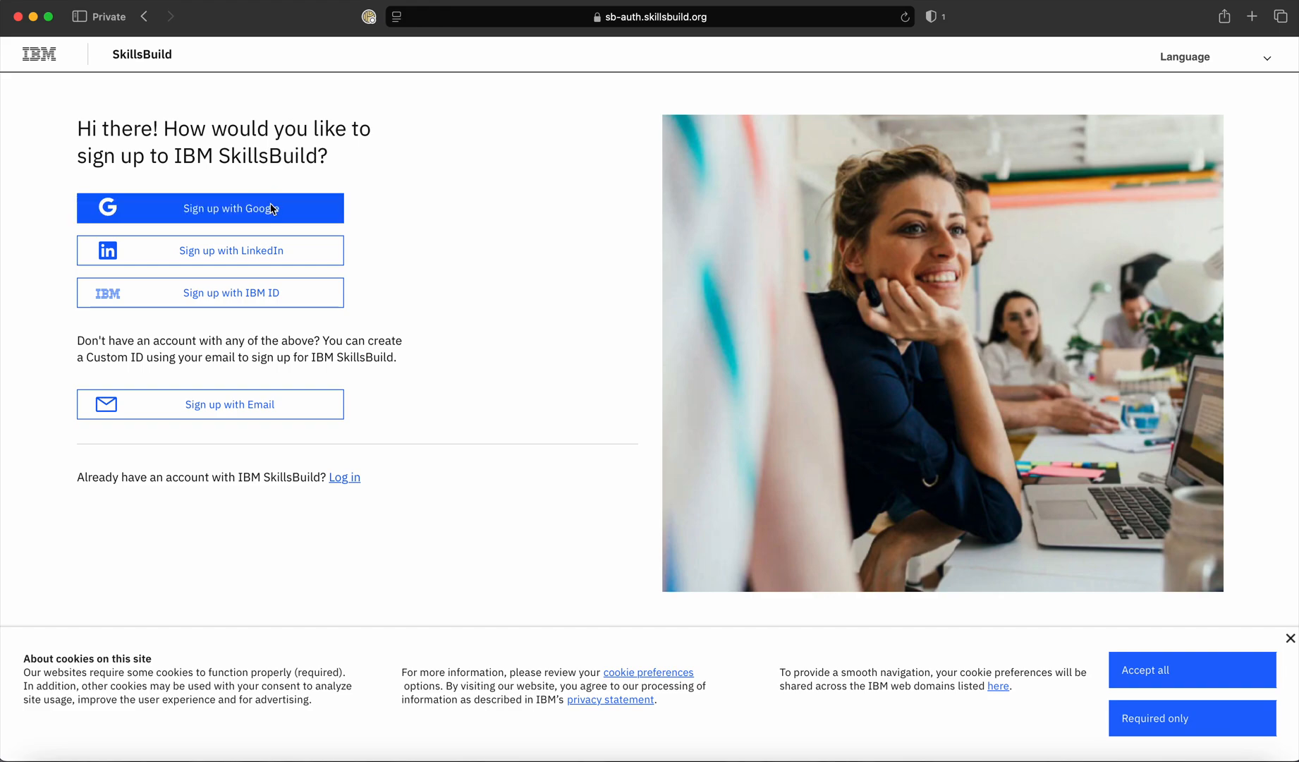
left_click(211, 207)
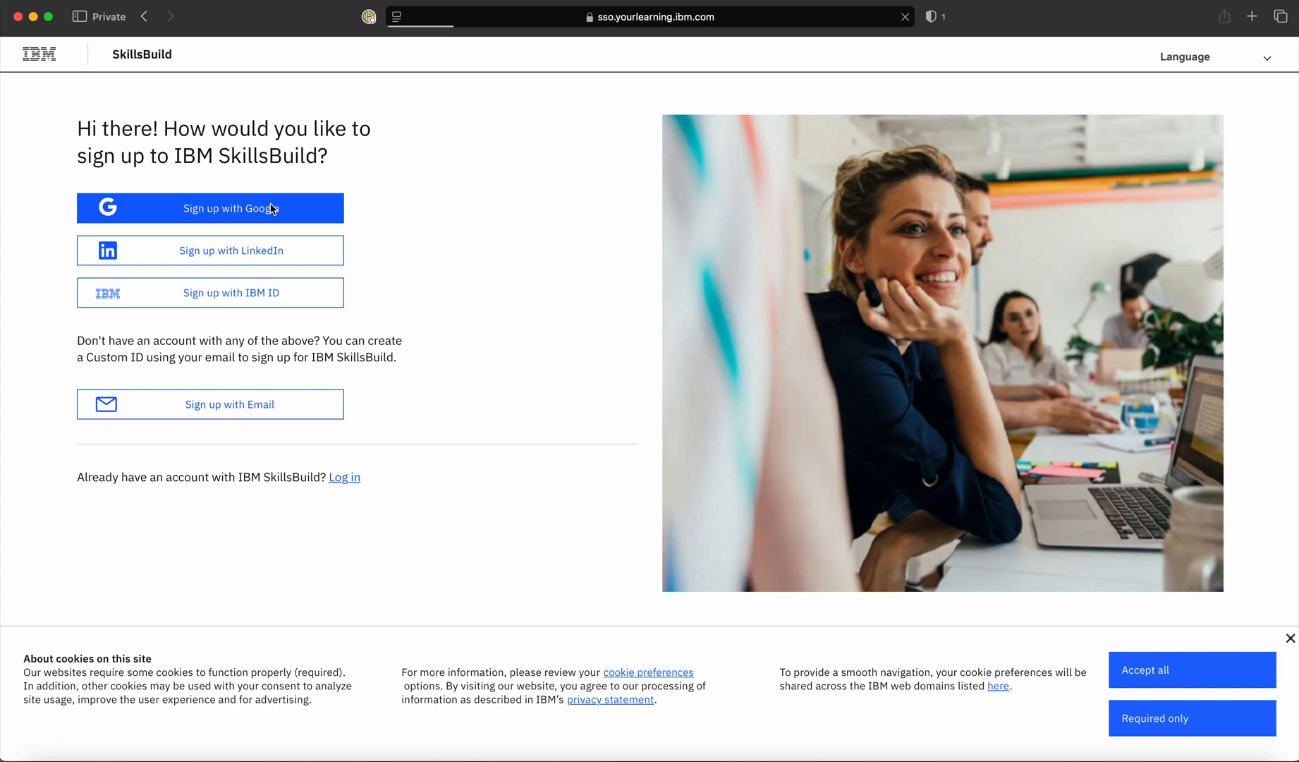
left_click(210, 208)
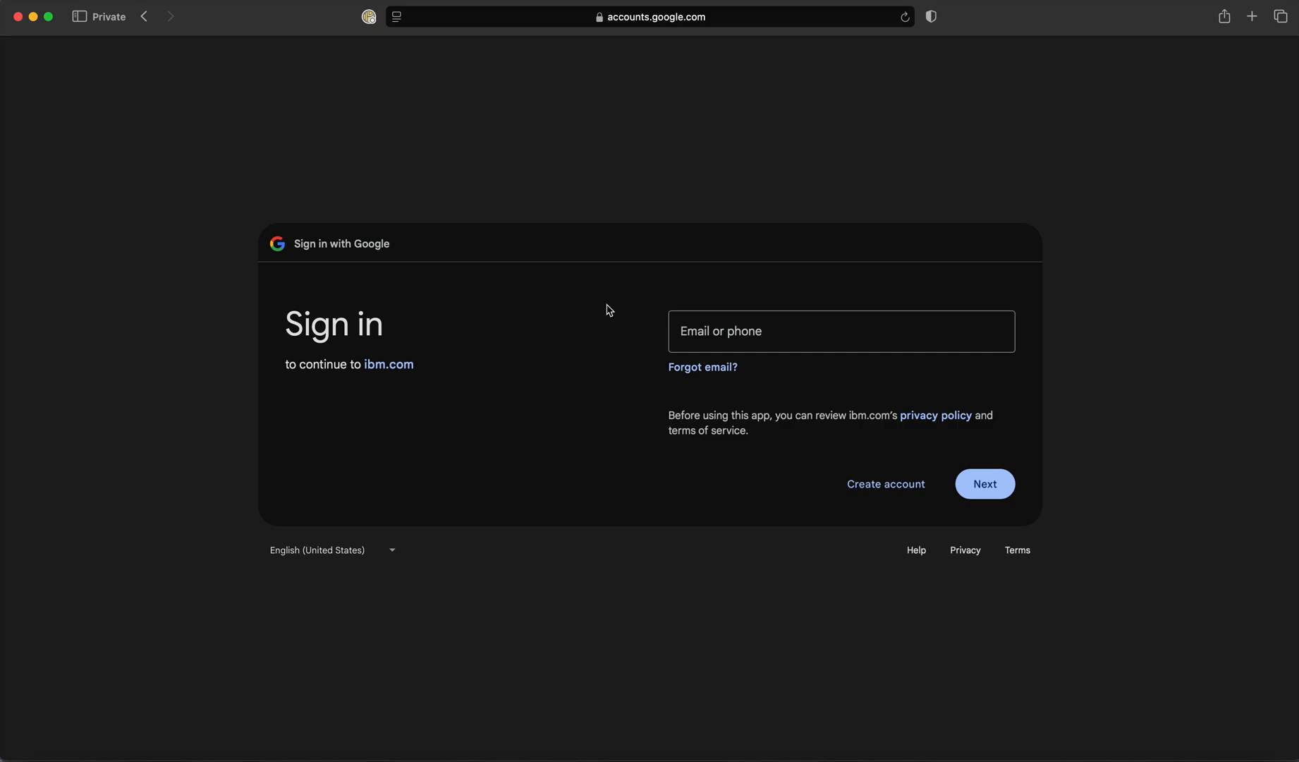
left_click(841, 330)
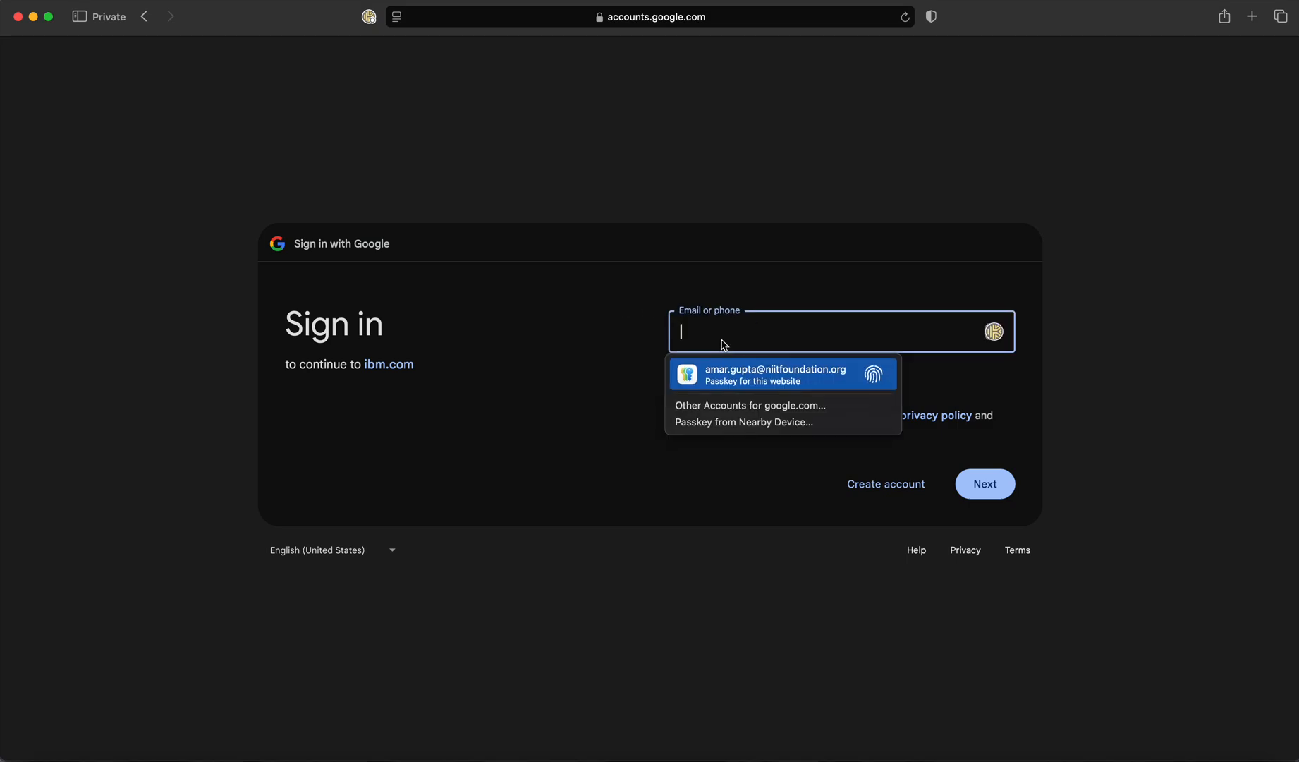
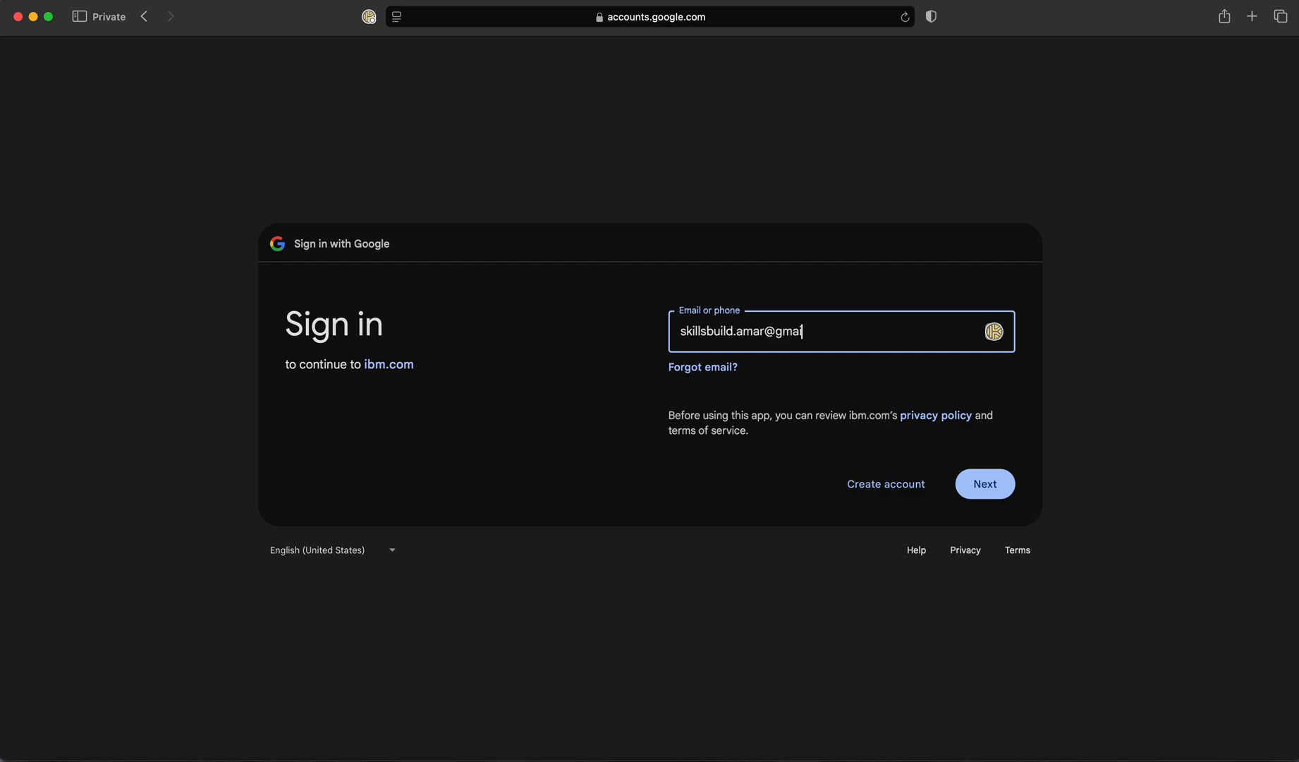
left_click(985, 484)
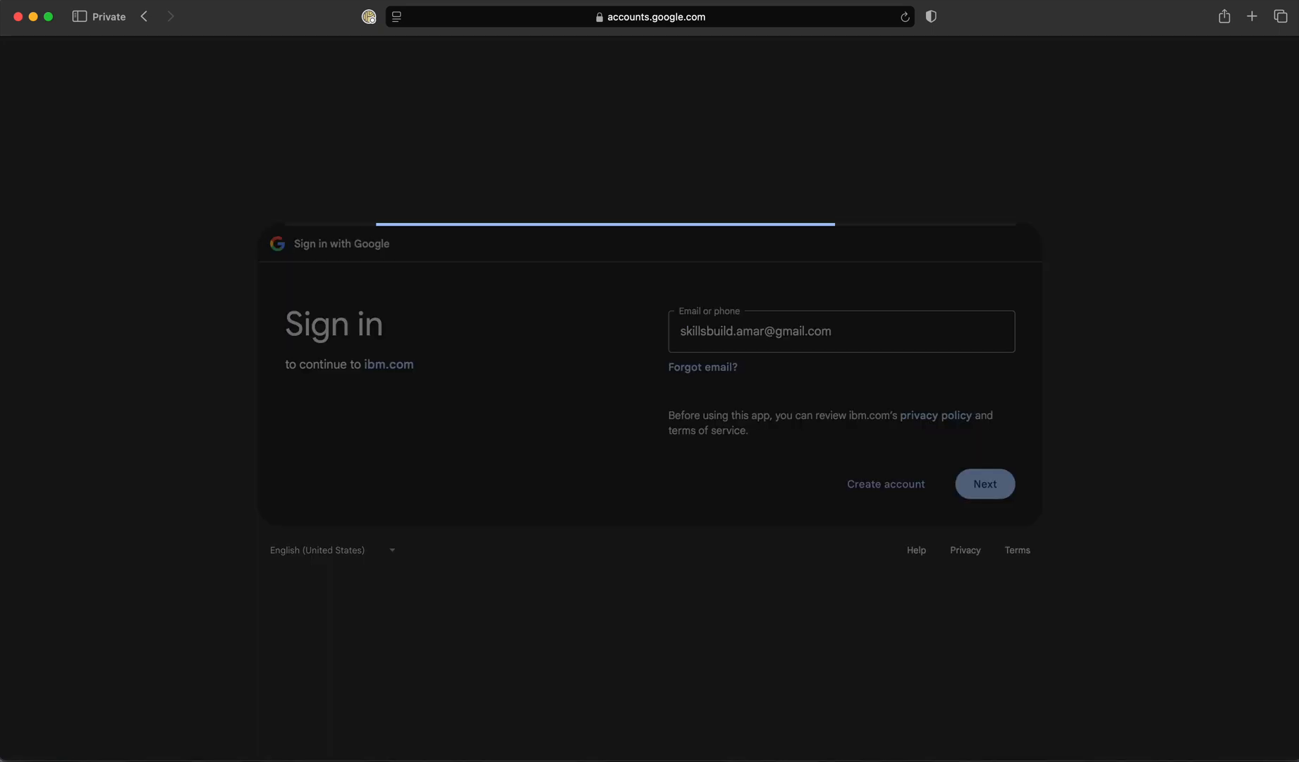
- Submit the password and continue on the 'Sign in to ibm.com' consent screen
left_click(985, 484)
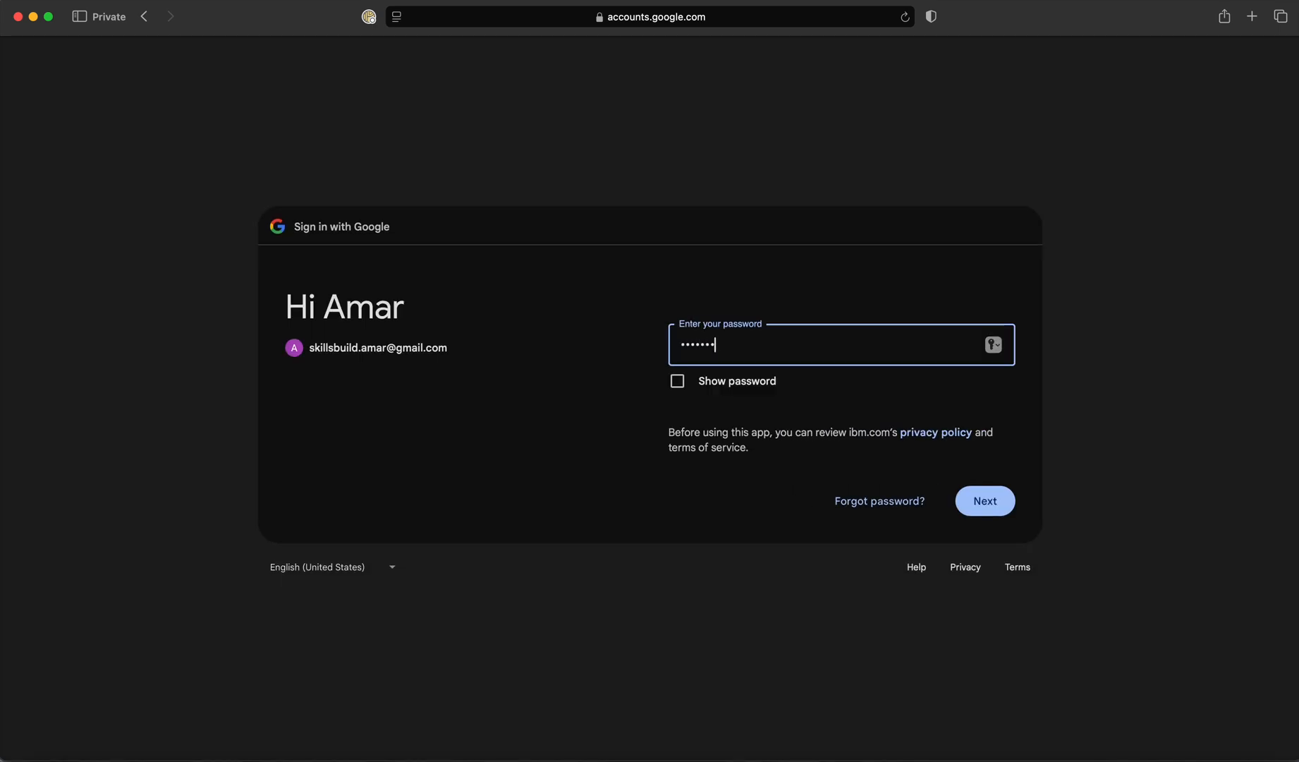
left_click(985, 501)
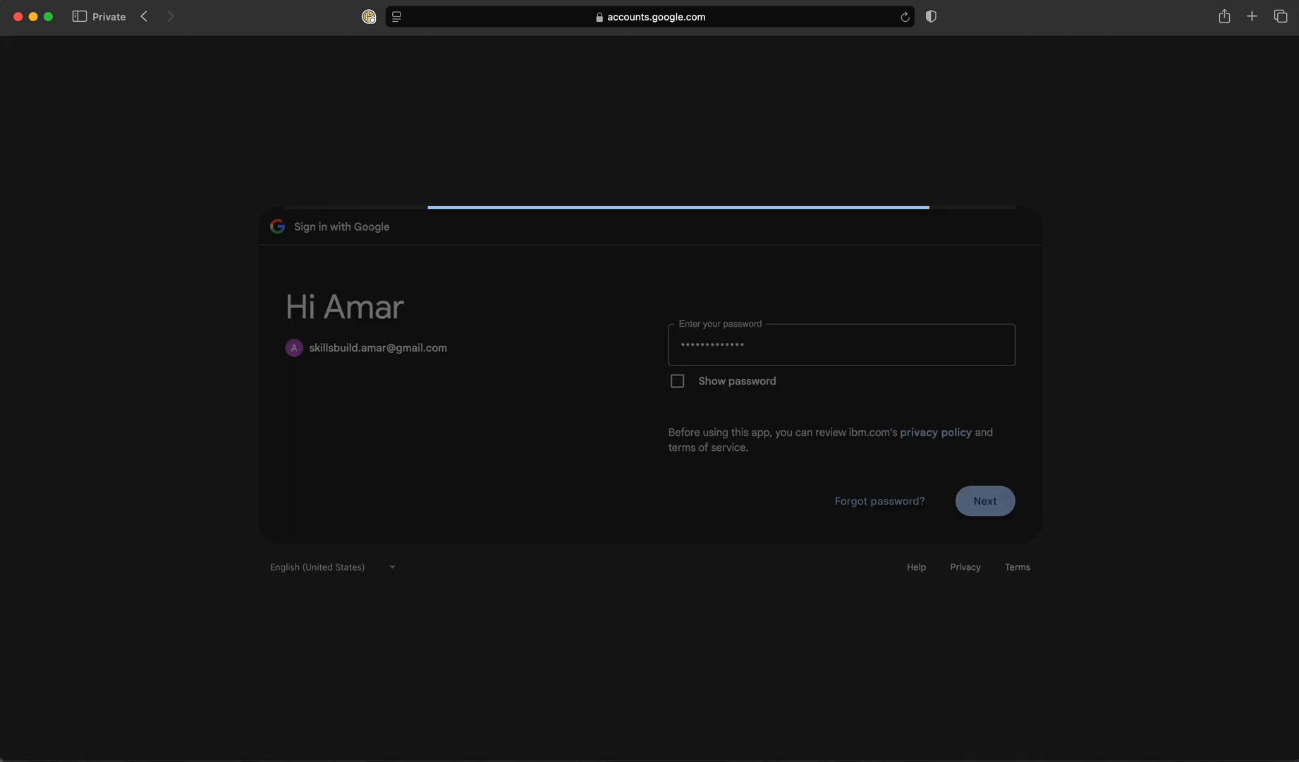
left_click(985, 501)
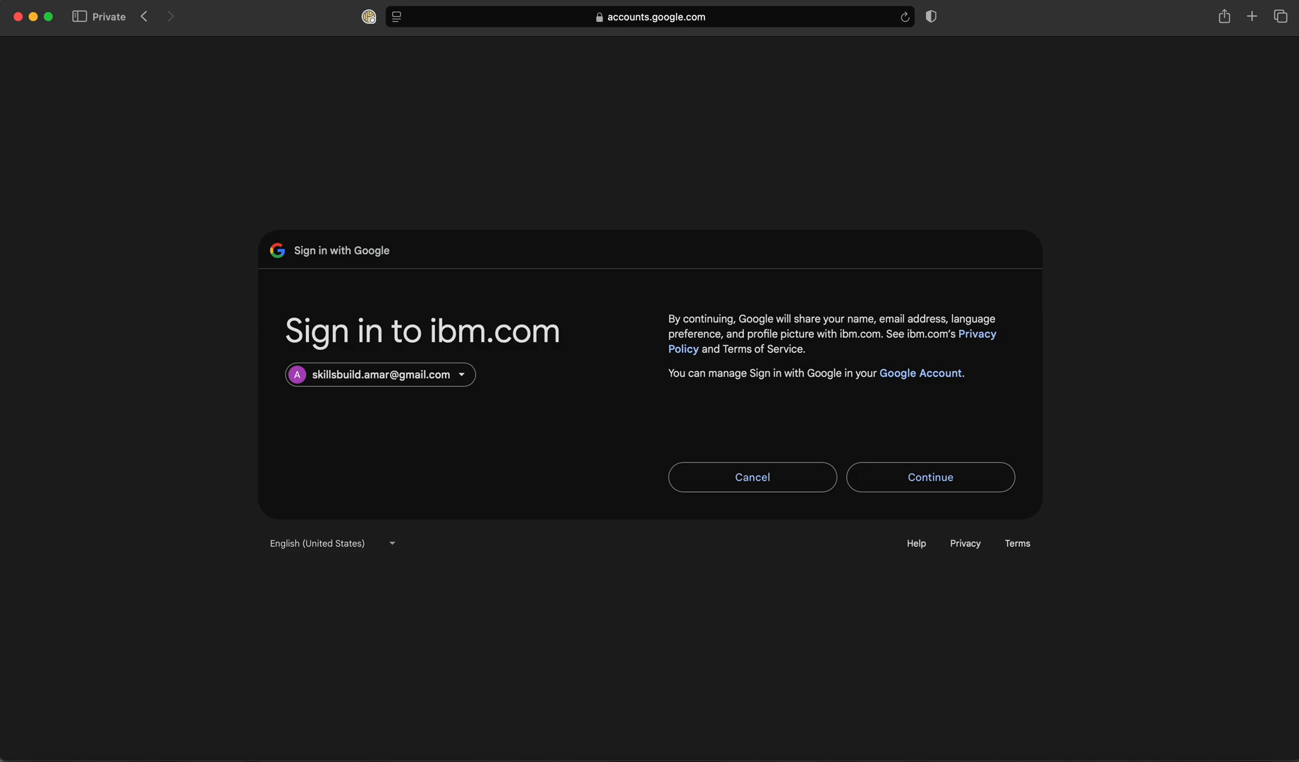
left_click(929, 477)
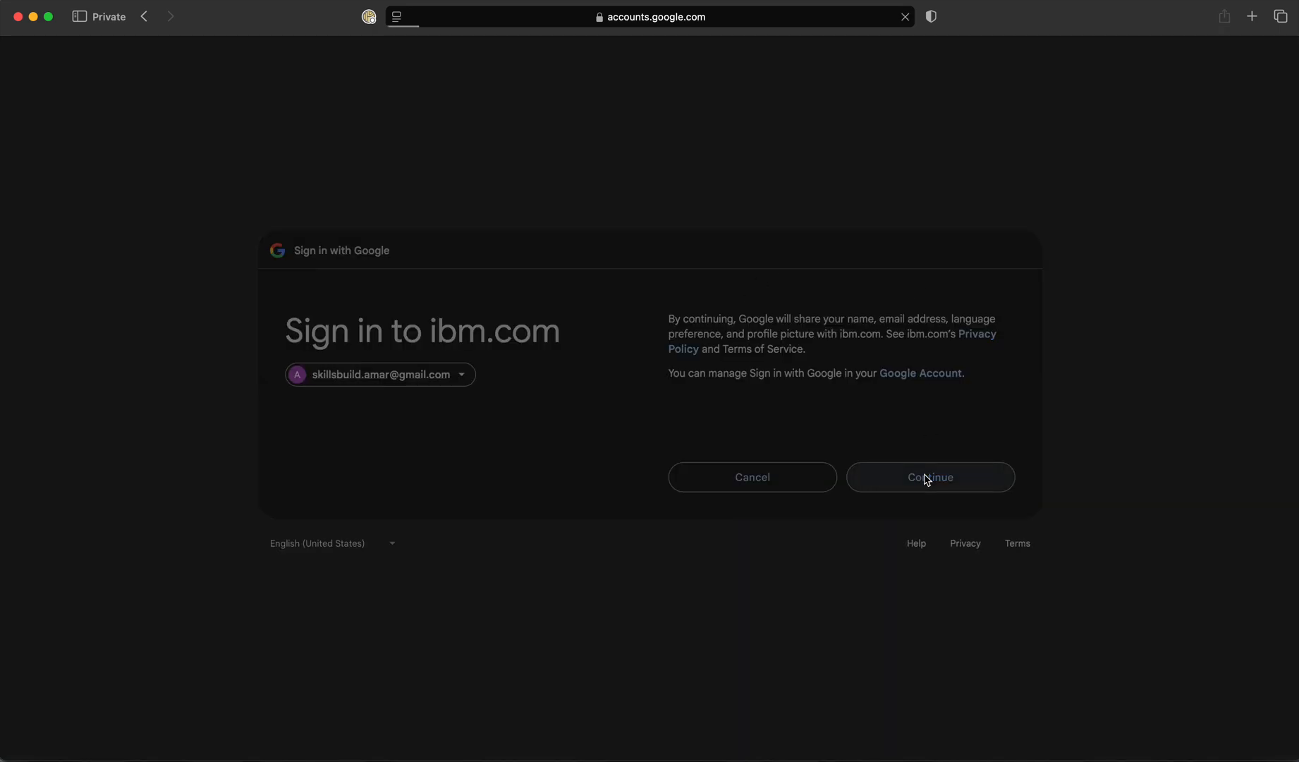
- Agree to share details with ibm.com and accept all cookies on the profile set-up page
left_click(930, 477)
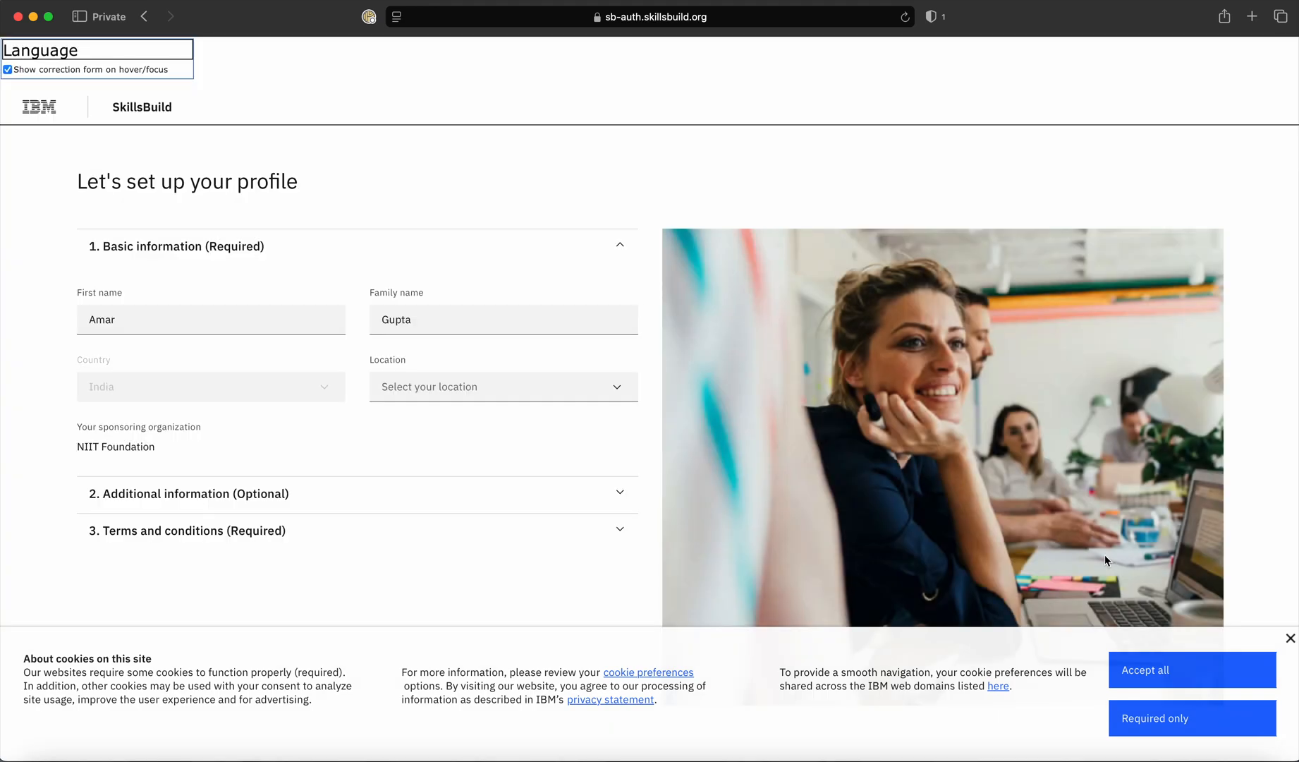
mouse_move(1142, 678)
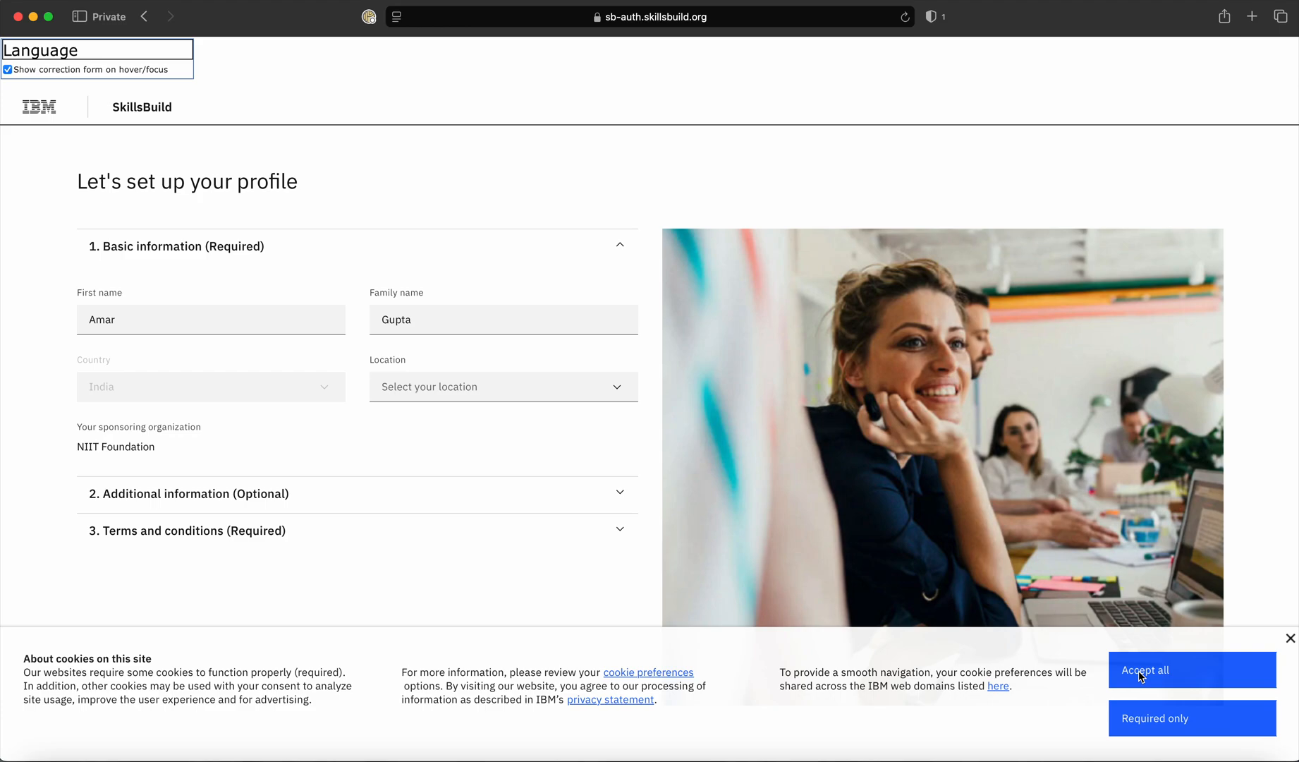
left_click(1192, 669)
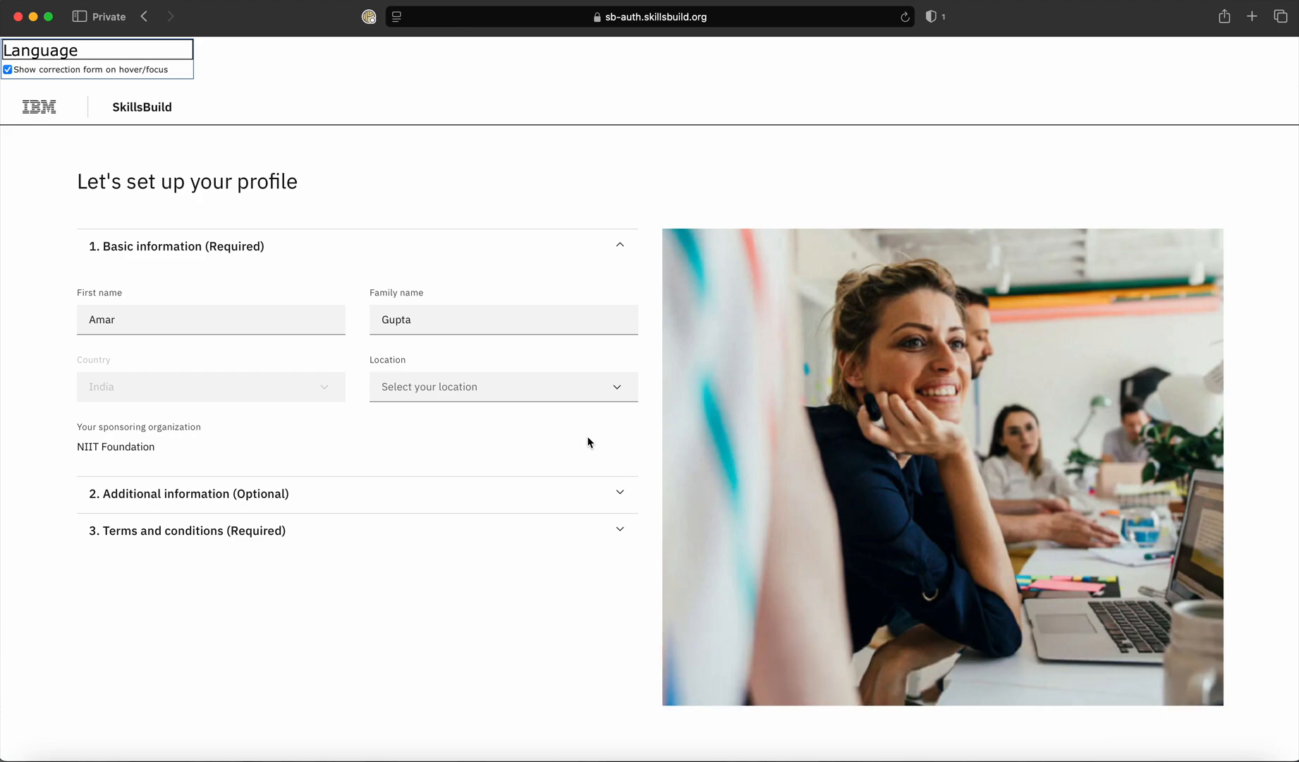
mouse_move(467, 399)
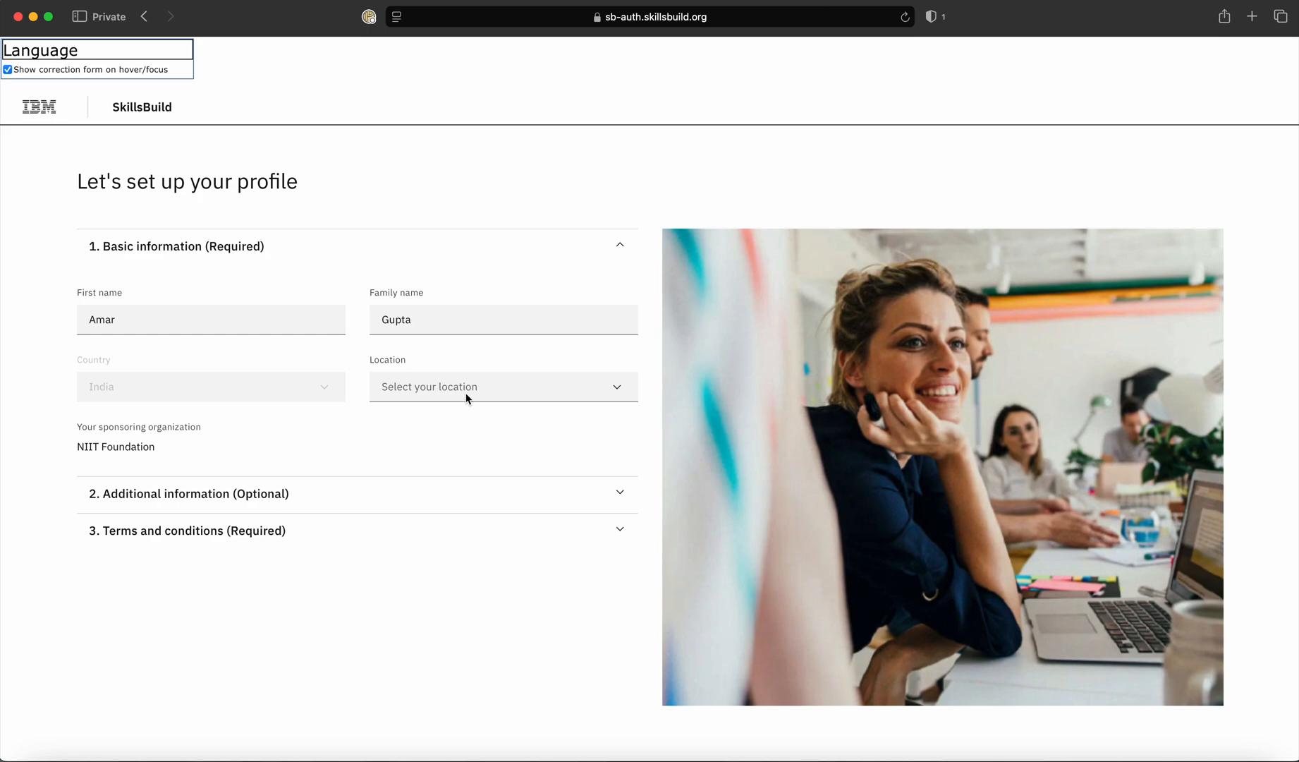
- Set the profile's location to Delhi from the location suggestions
left_click(504, 387)
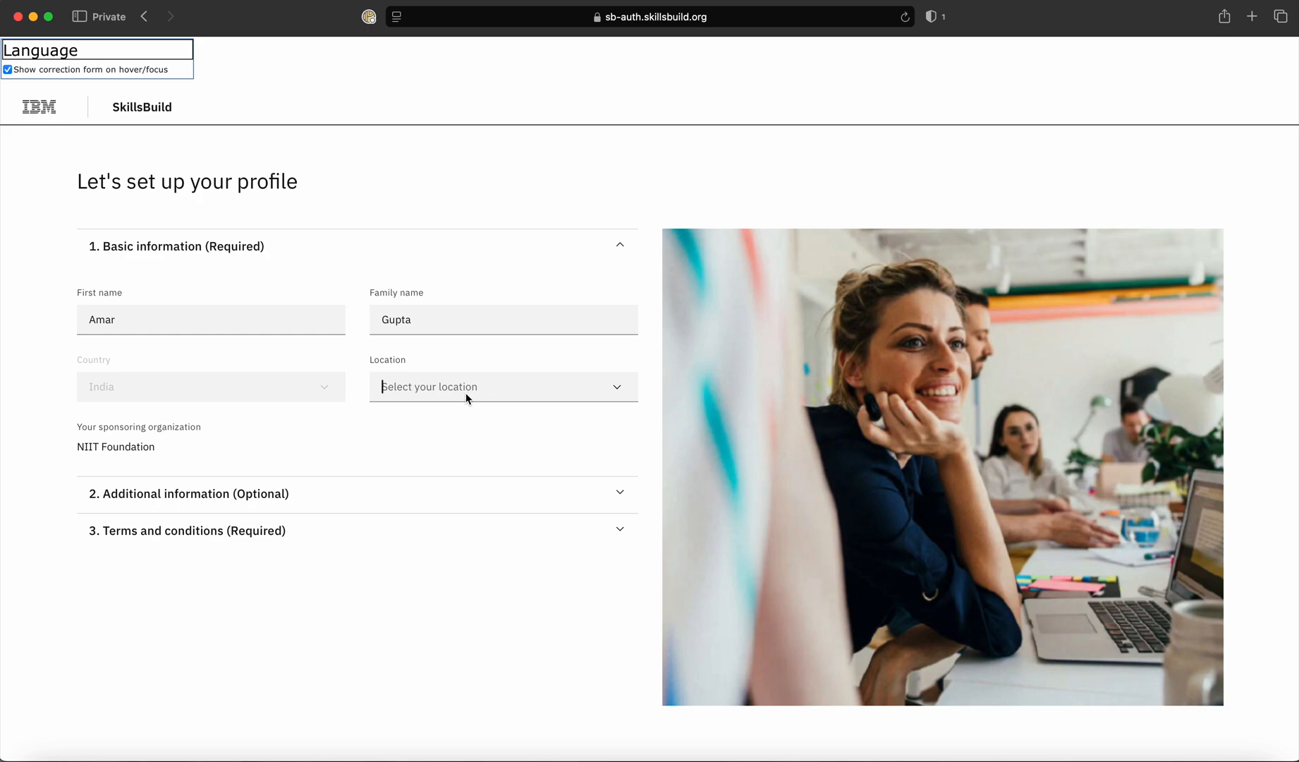
type("delhi")
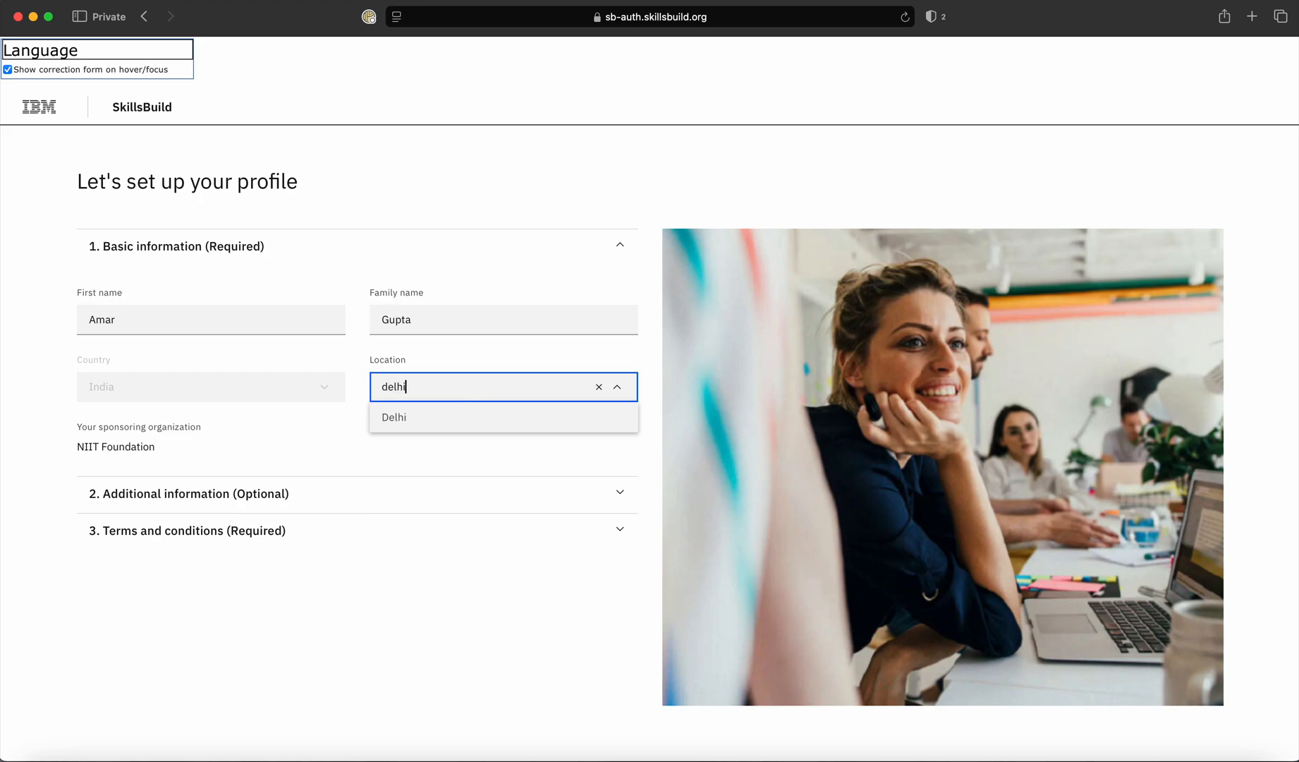
left_click(393, 417)
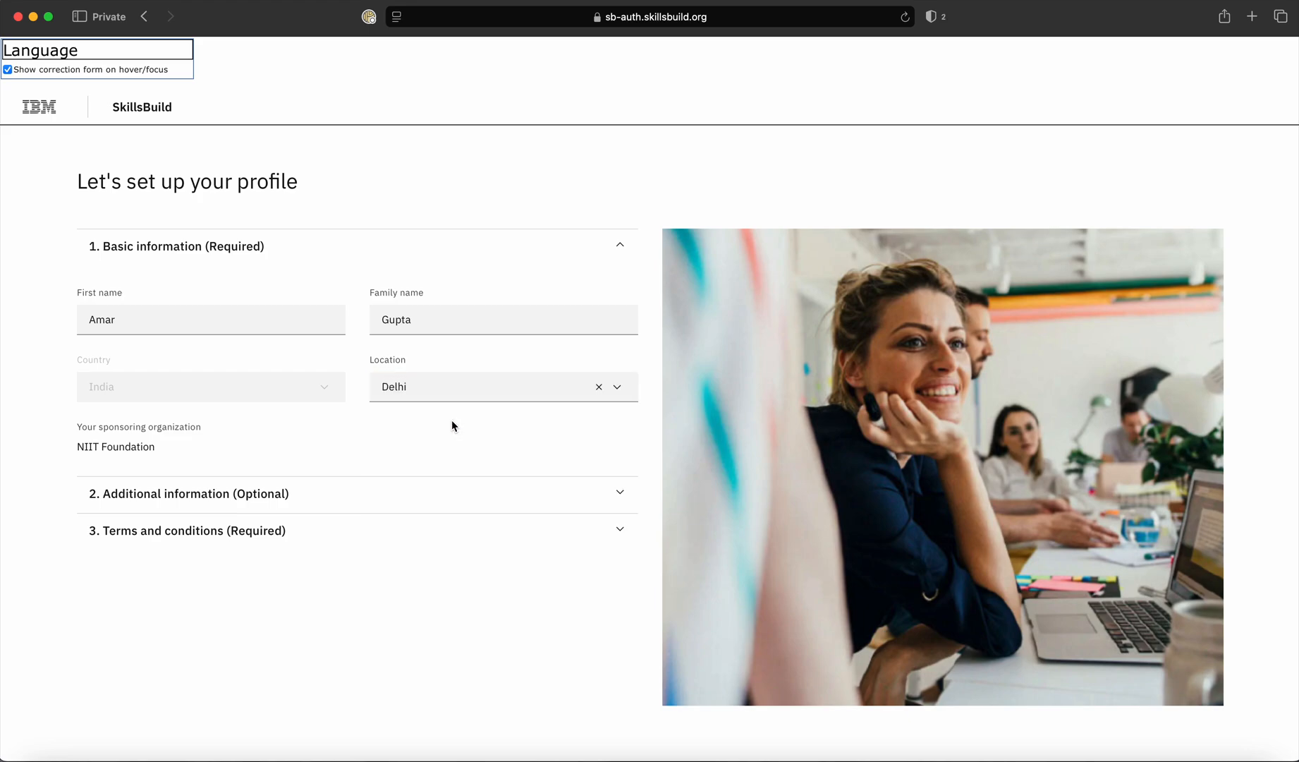
mouse_move(103, 432)
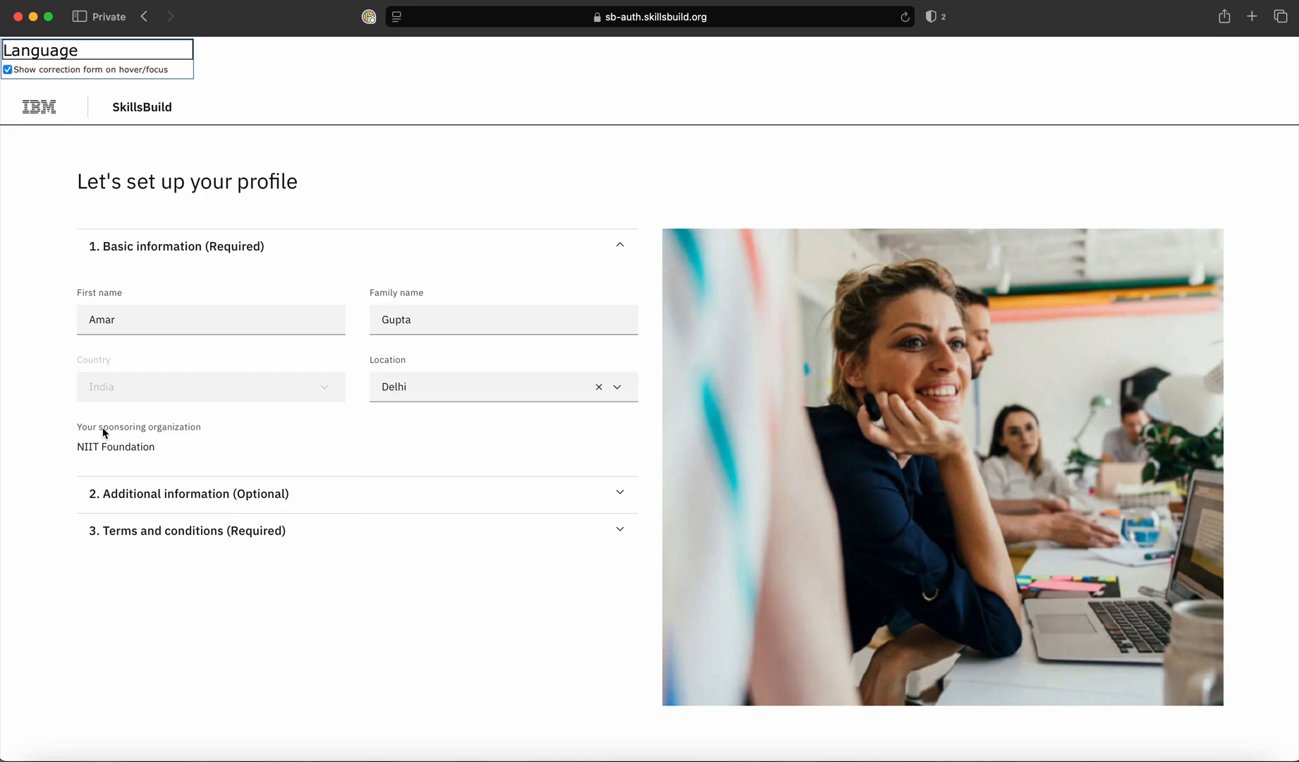
mouse_move(190, 445)
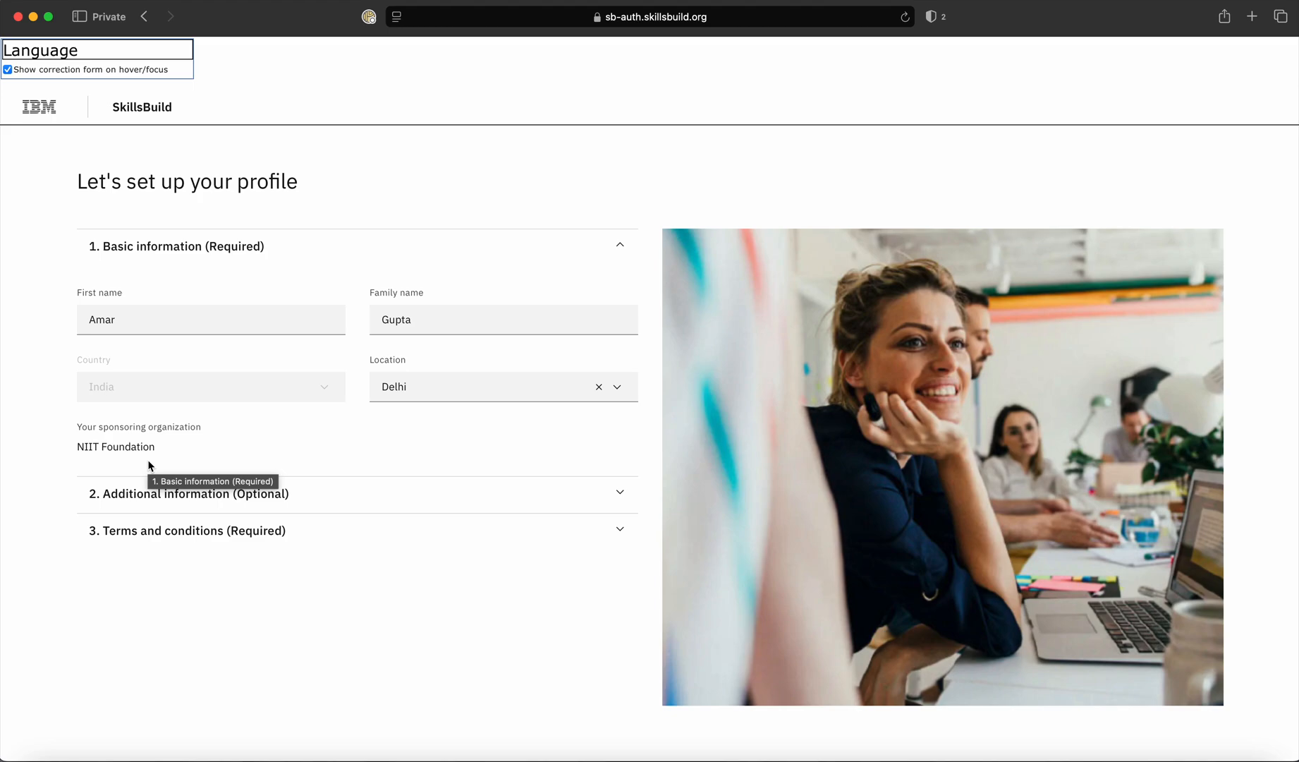
mouse_move(373, 443)
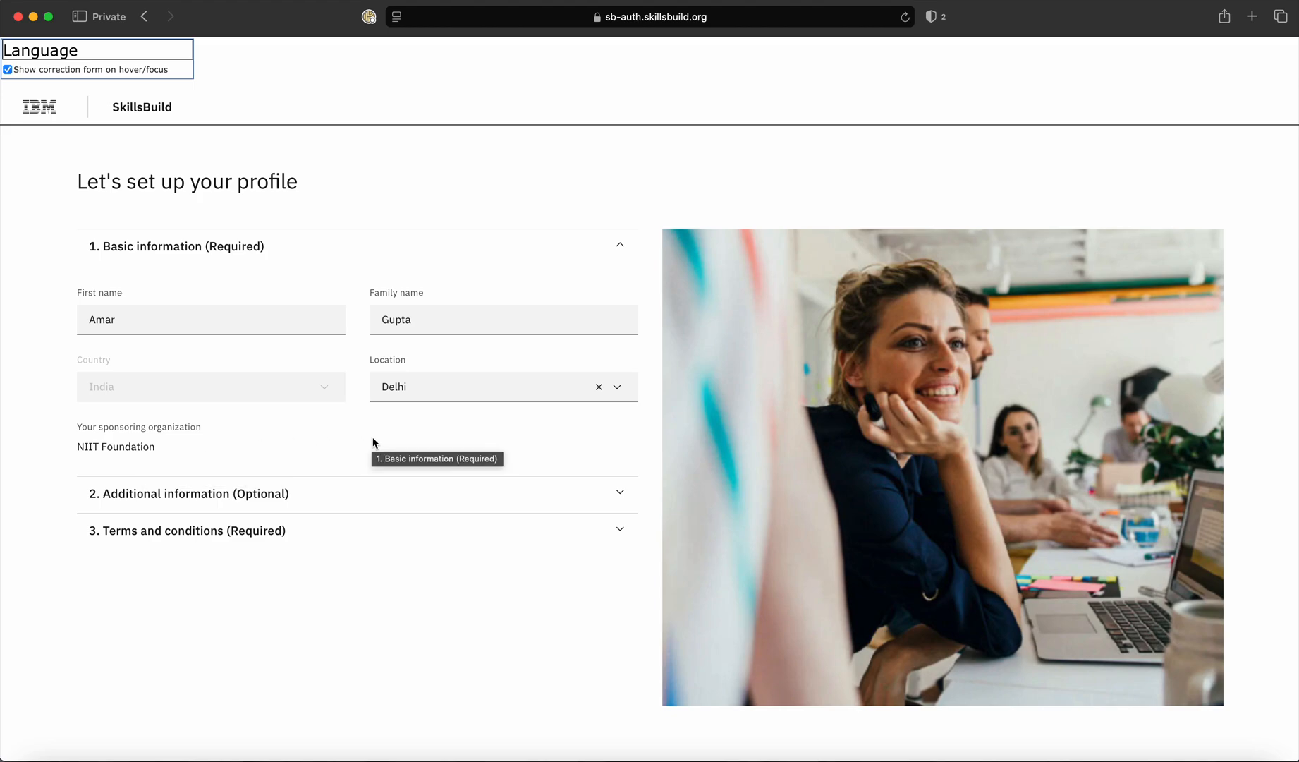
mouse_move(245, 504)
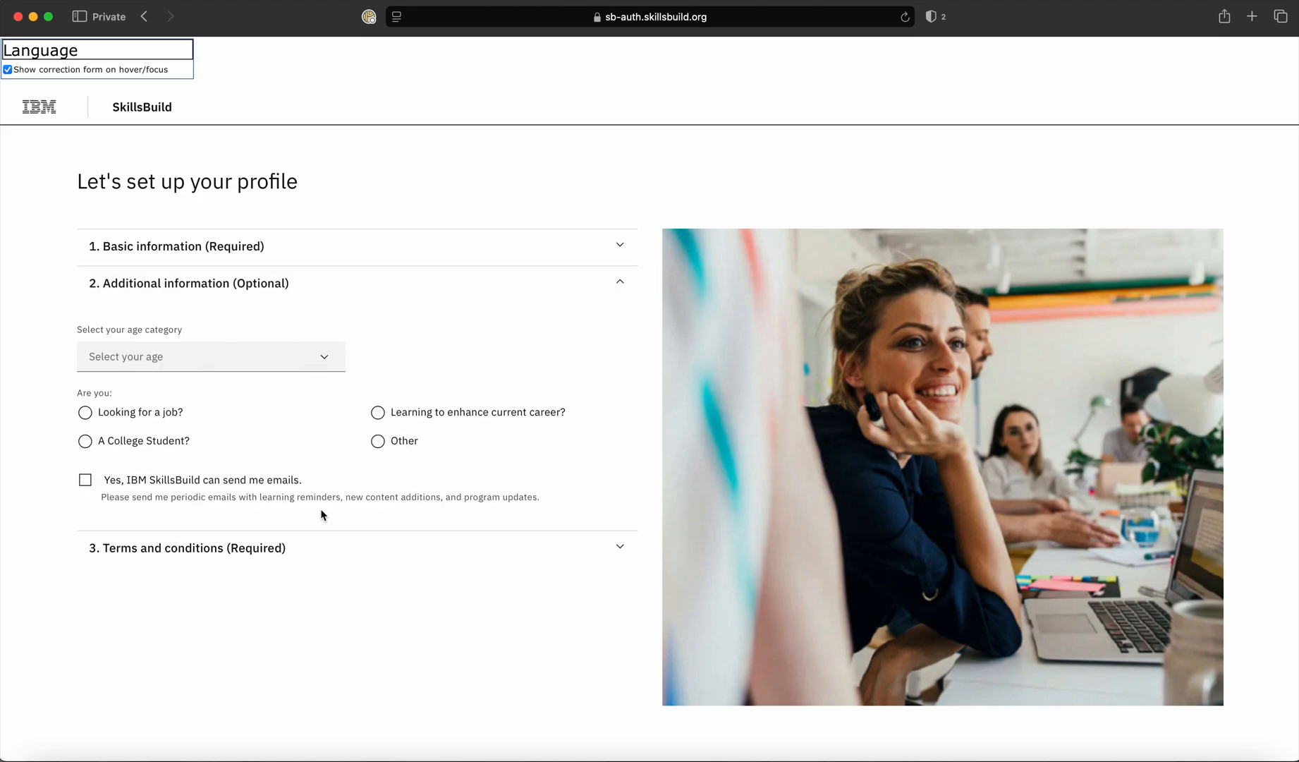
mouse_move(340, 358)
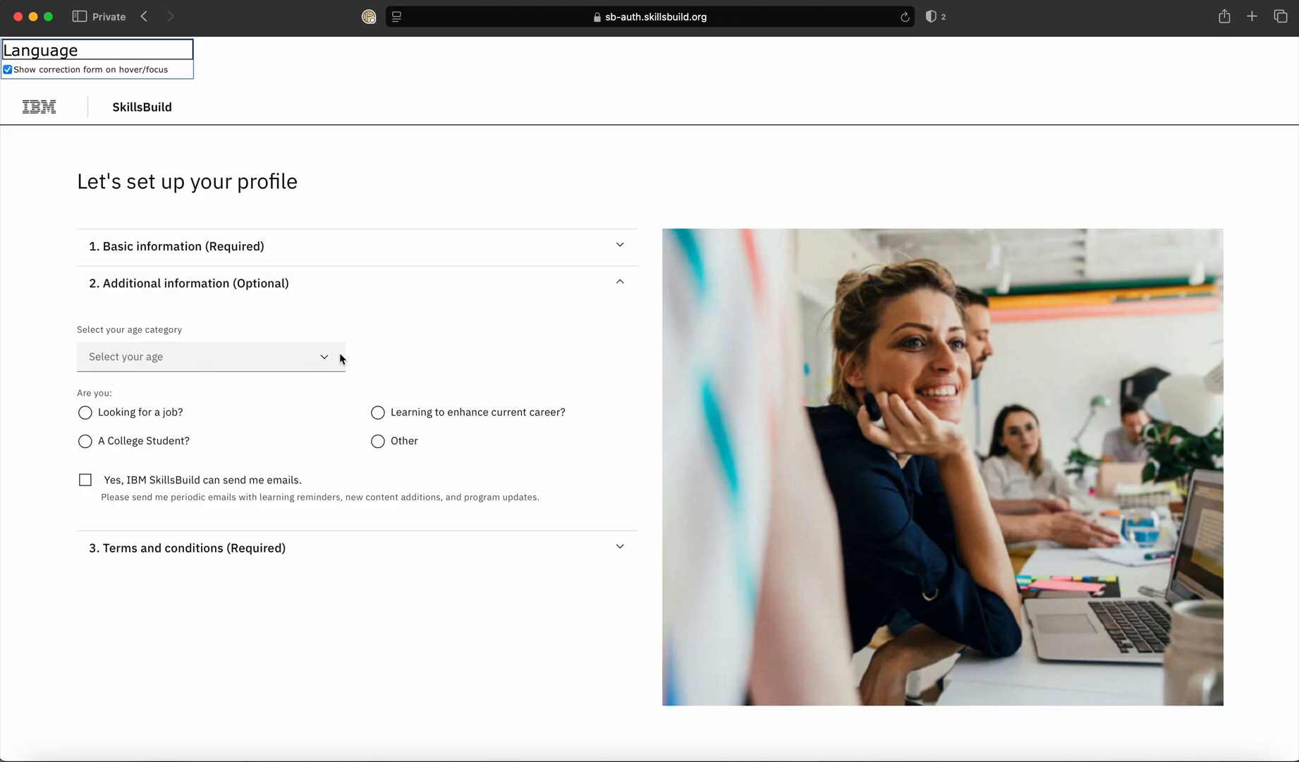
- Choose age 26-40, learning to enhance current career, and opt in to IBM SkillsBuild emails
left_click(207, 357)
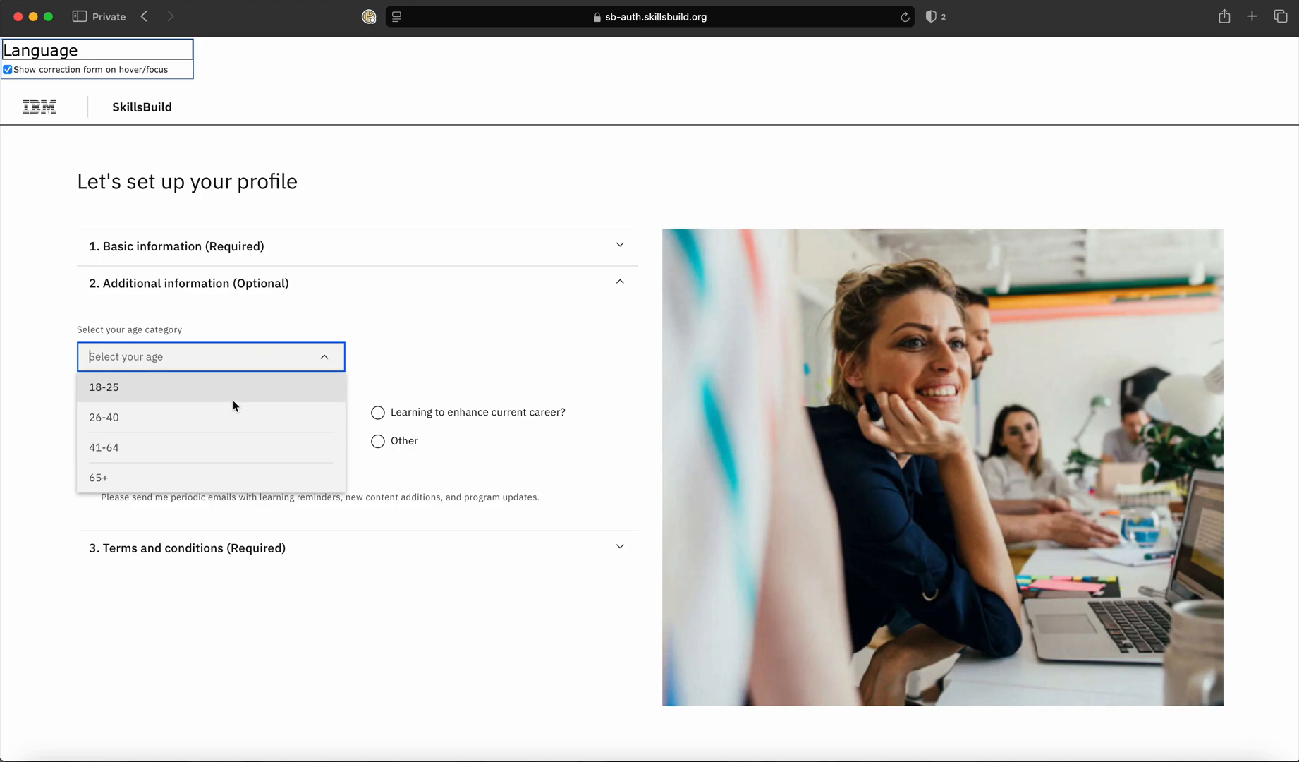
left_click(106, 418)
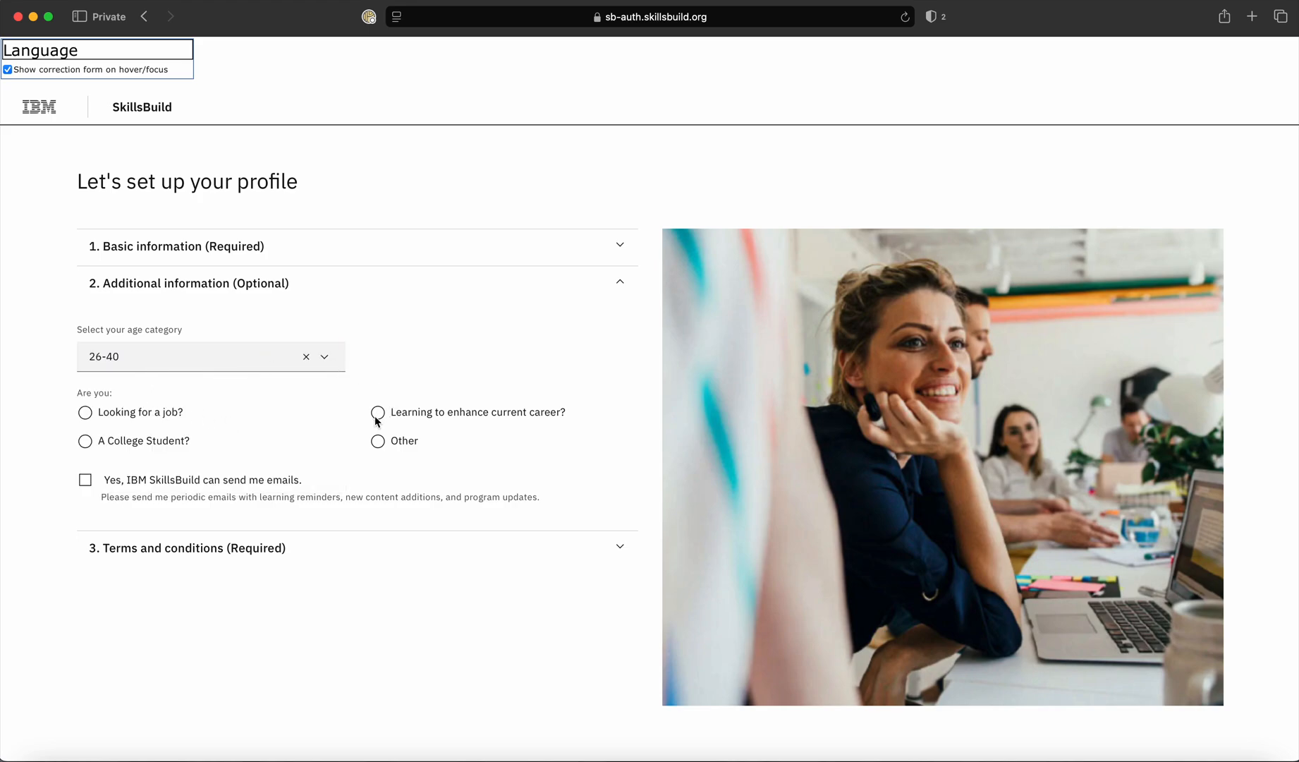
mouse_move(377, 413)
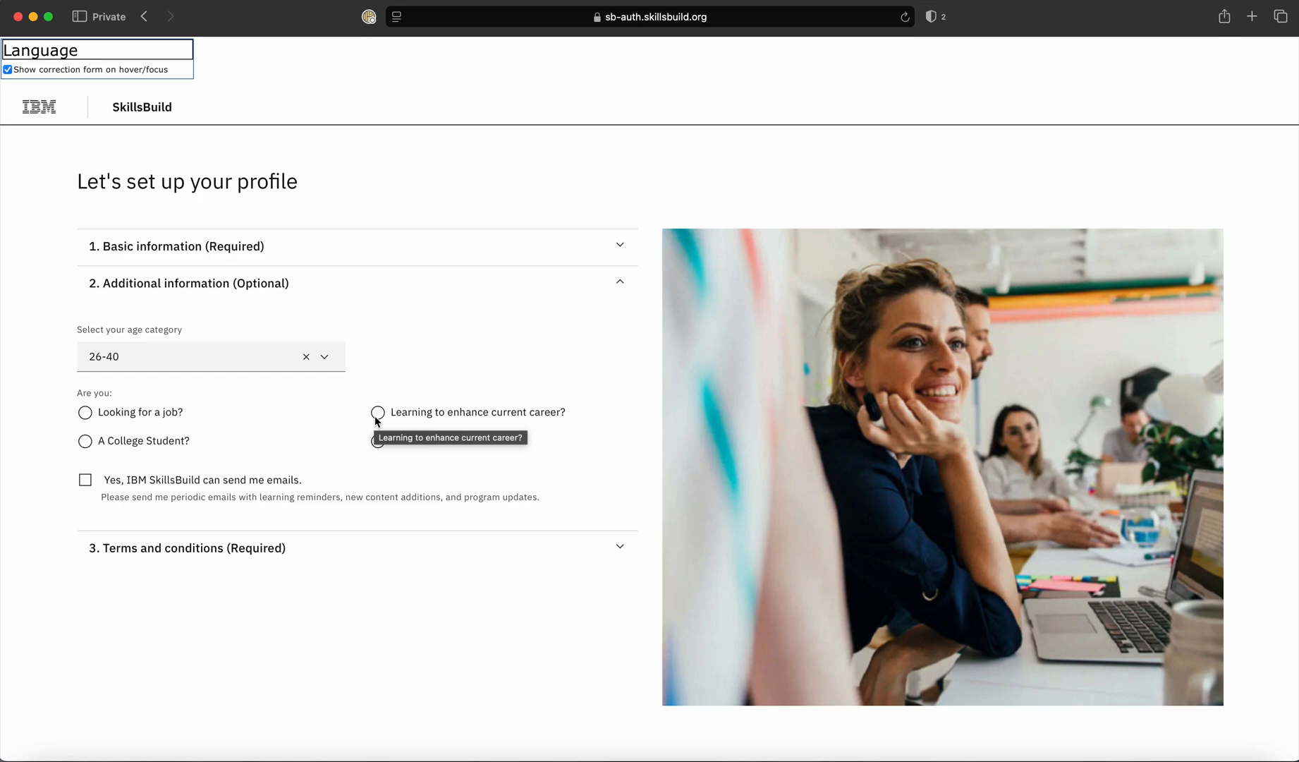
left_click(377, 412)
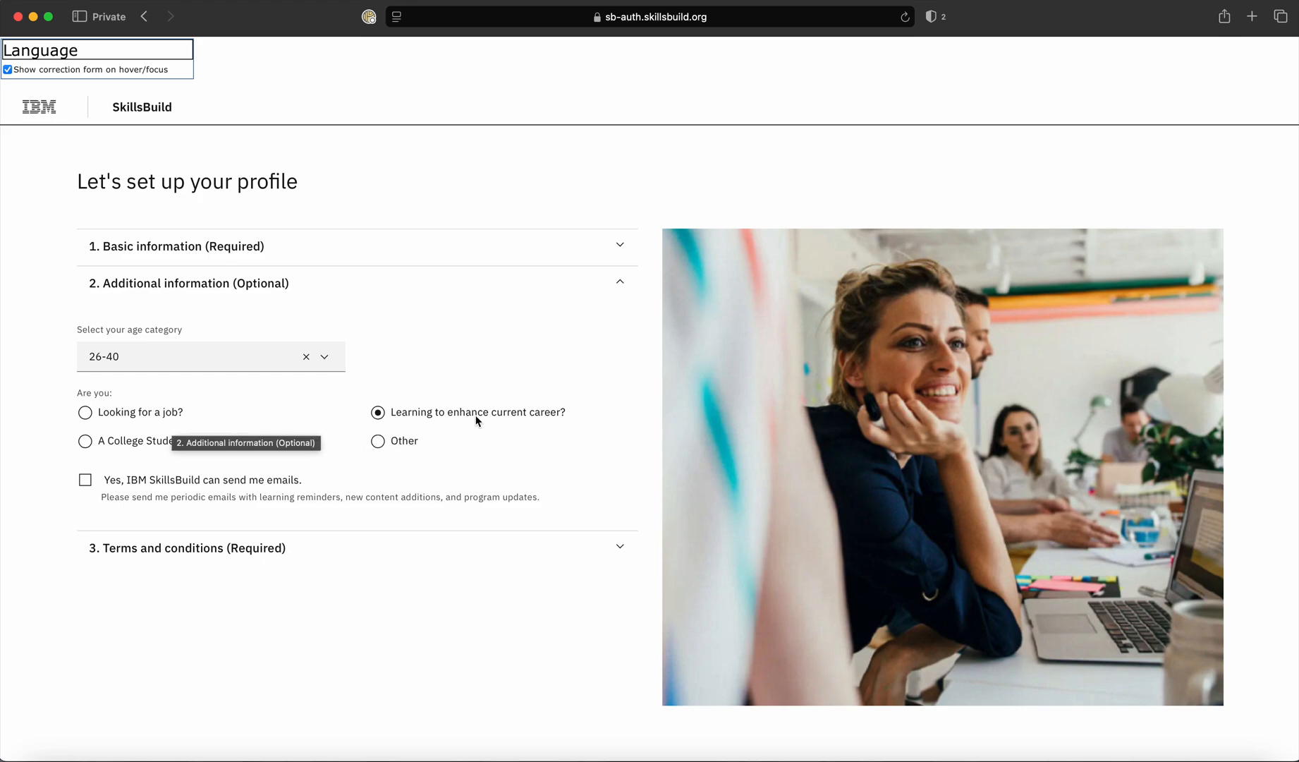
mouse_move(487, 429)
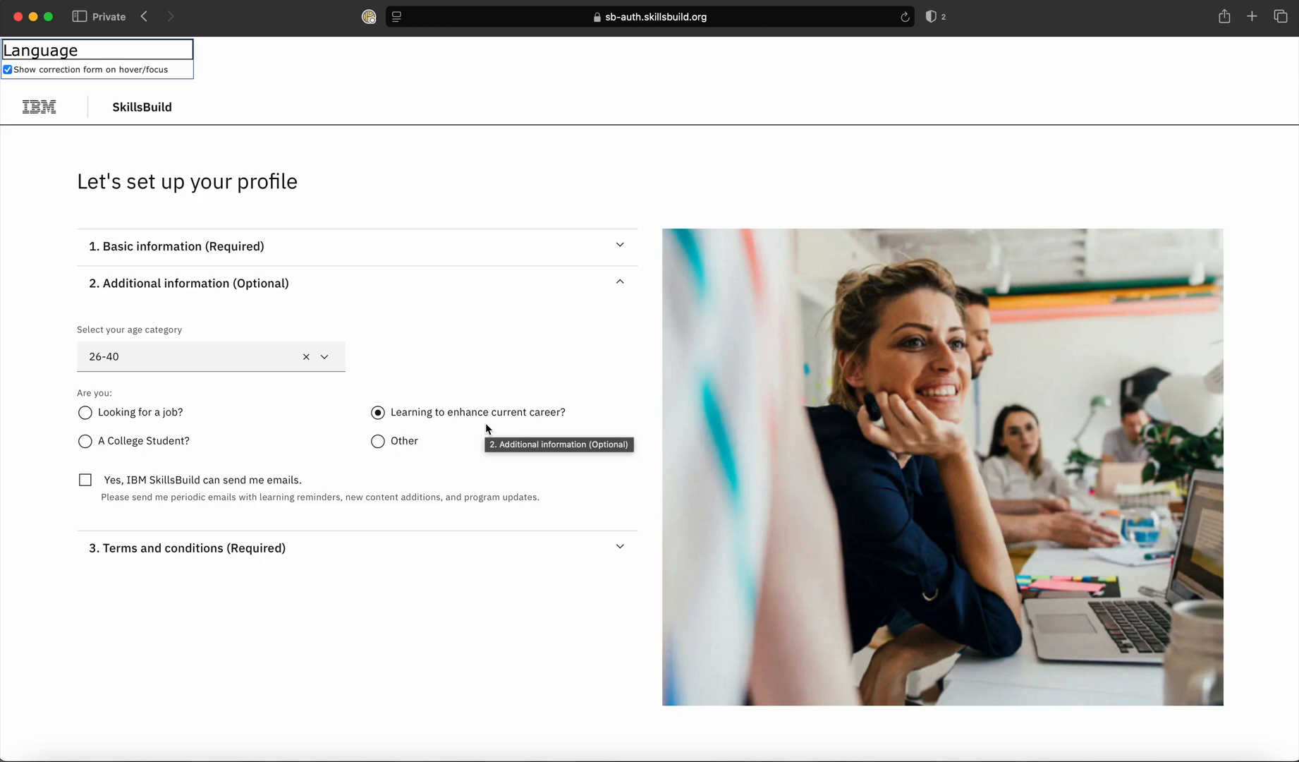
mouse_move(387, 447)
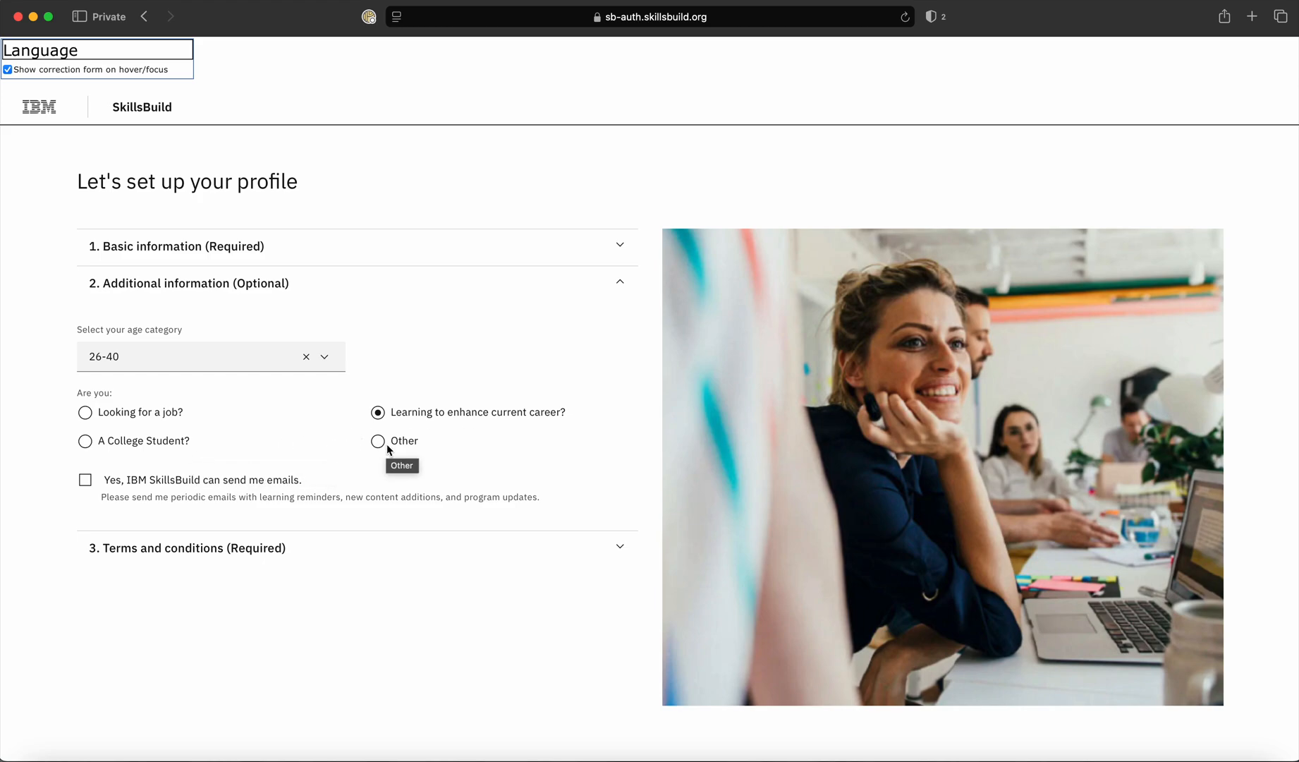
mouse_move(326, 479)
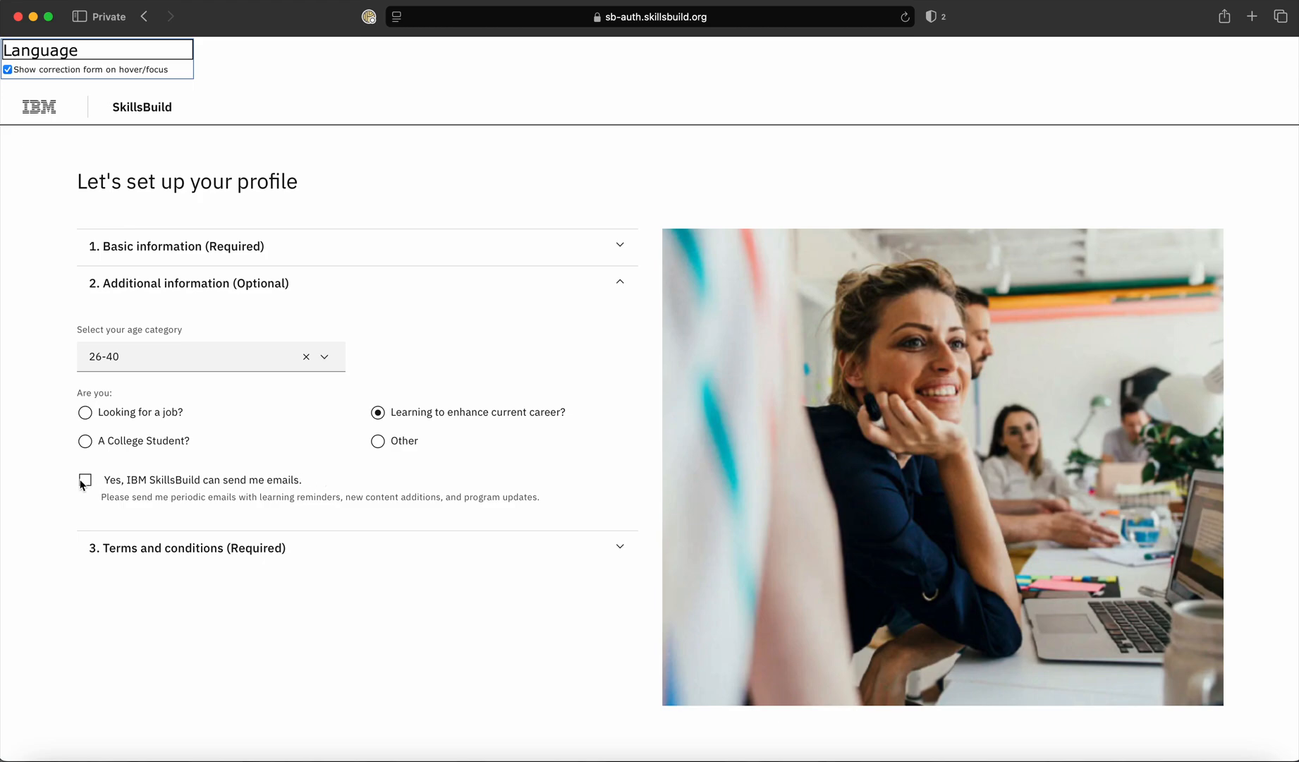
left_click(85, 480)
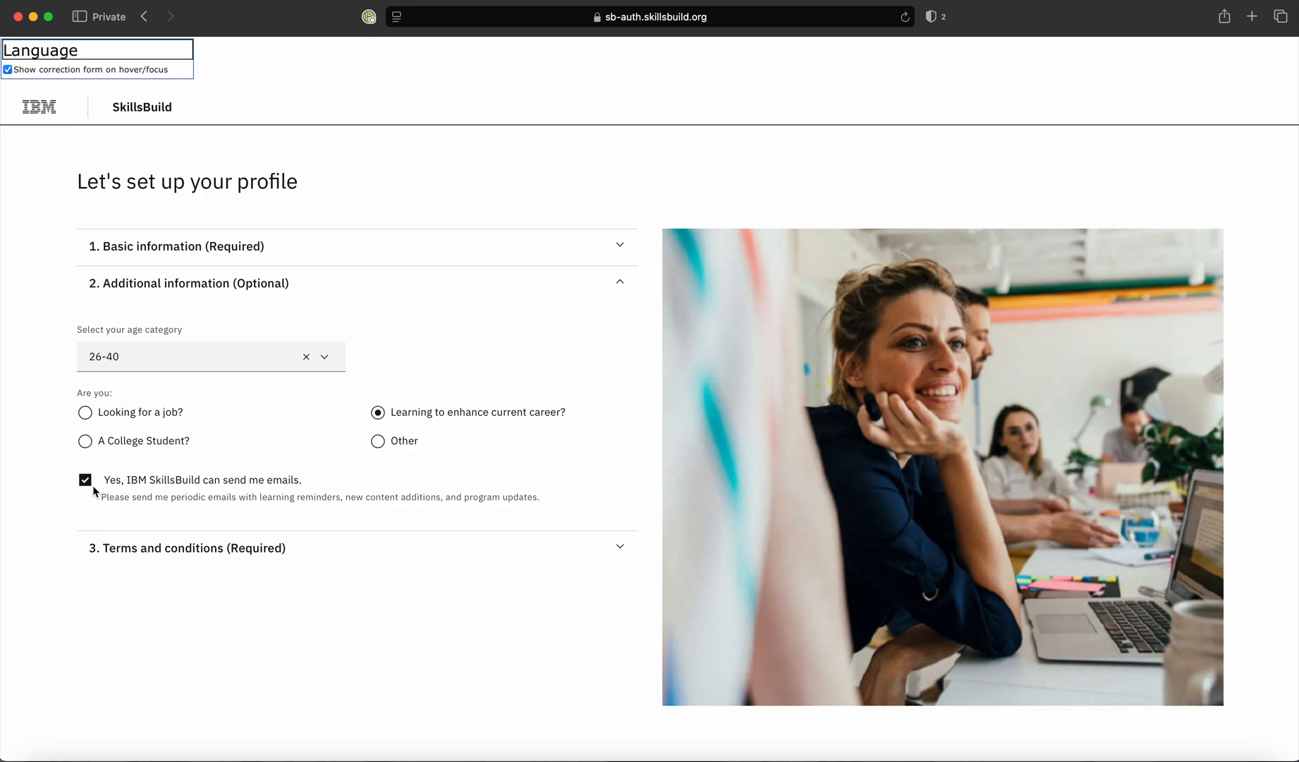
mouse_move(210, 548)
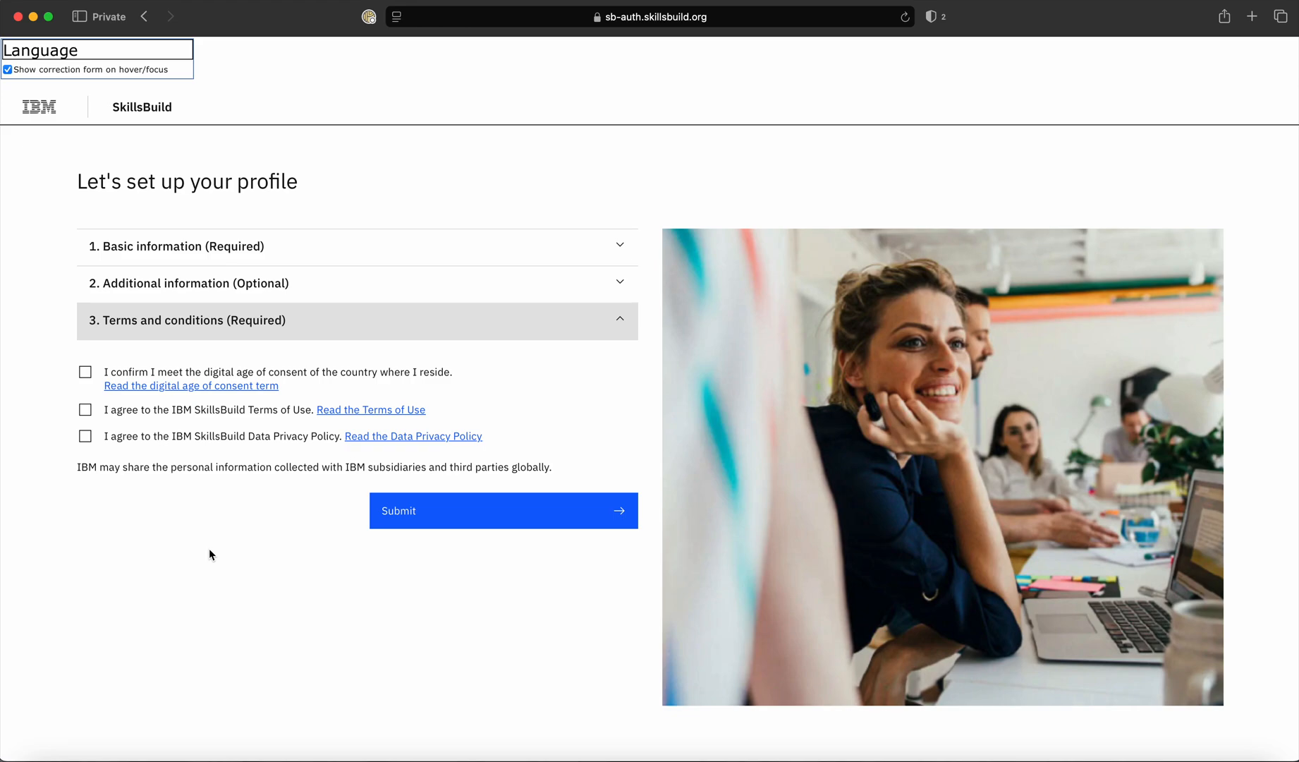
- Confirm the digital age of consent and agree to the Data Privacy Policy
left_click(85, 371)
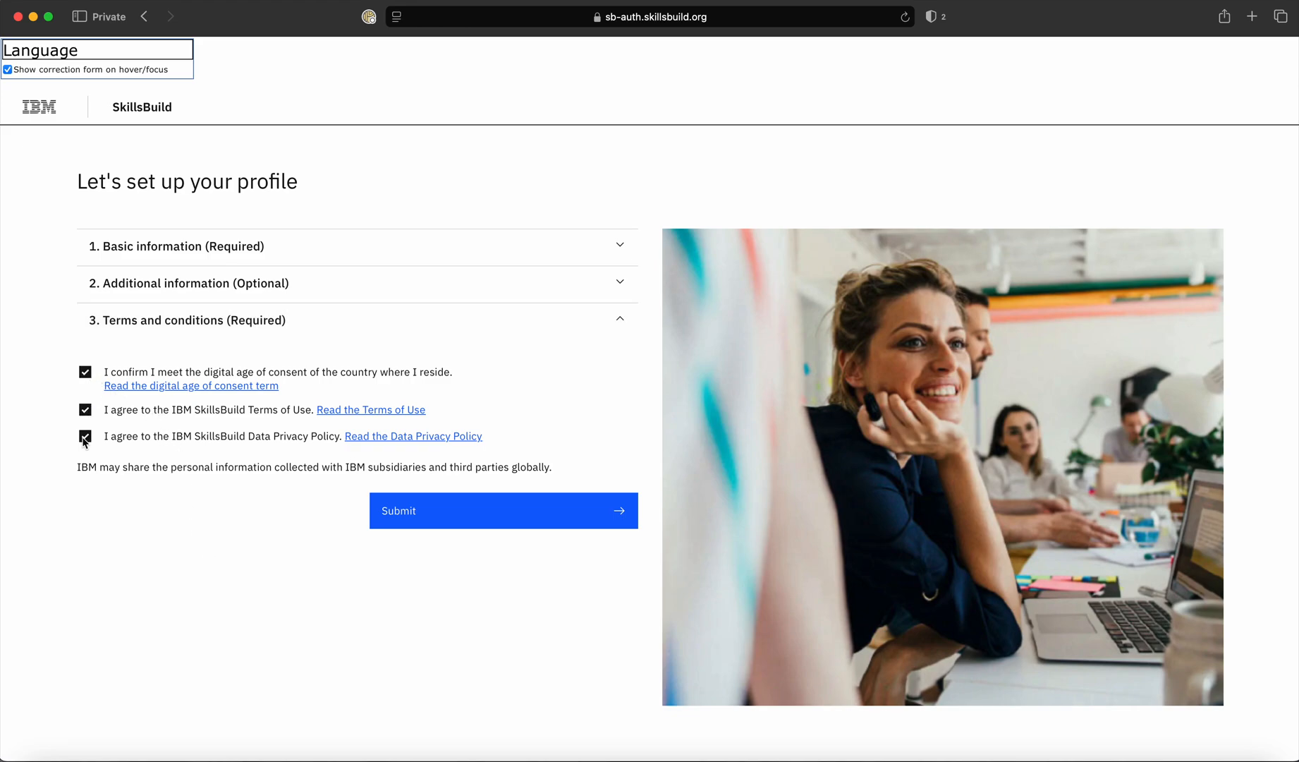
left_click(85, 436)
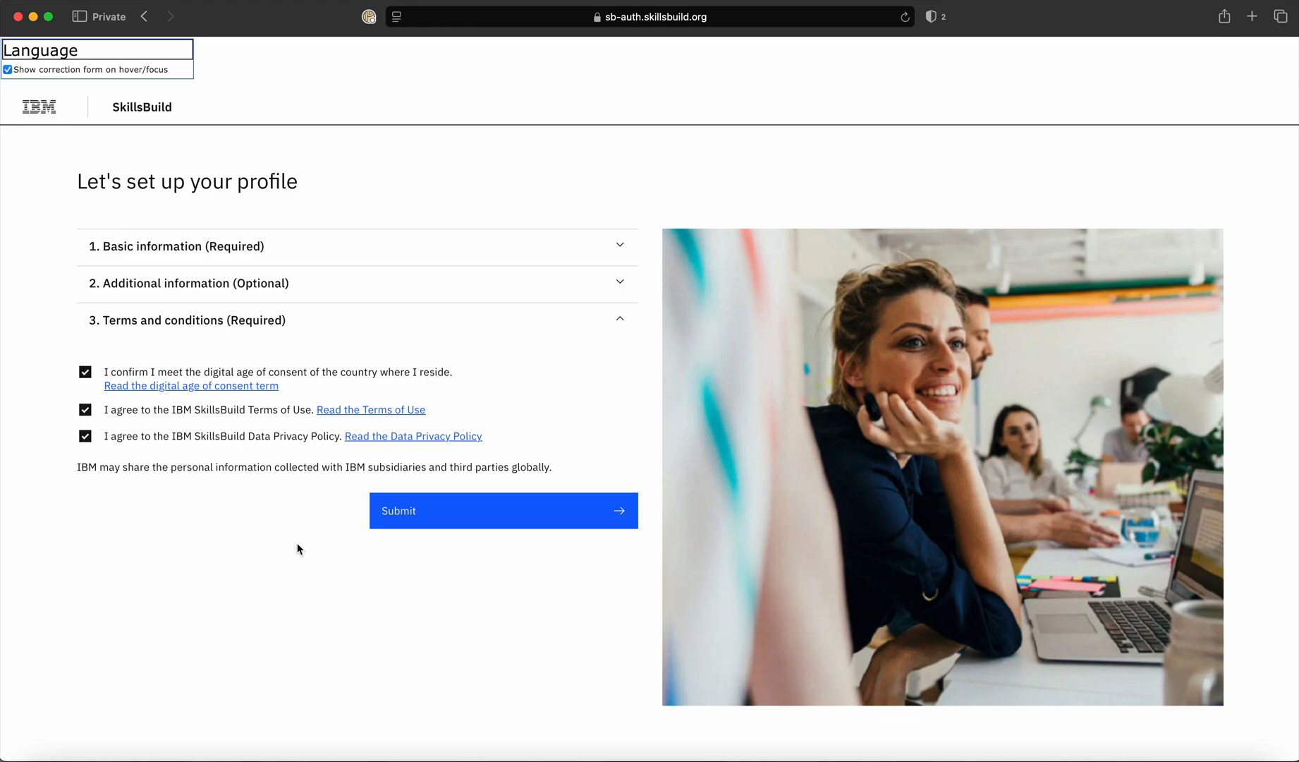
mouse_move(116, 389)
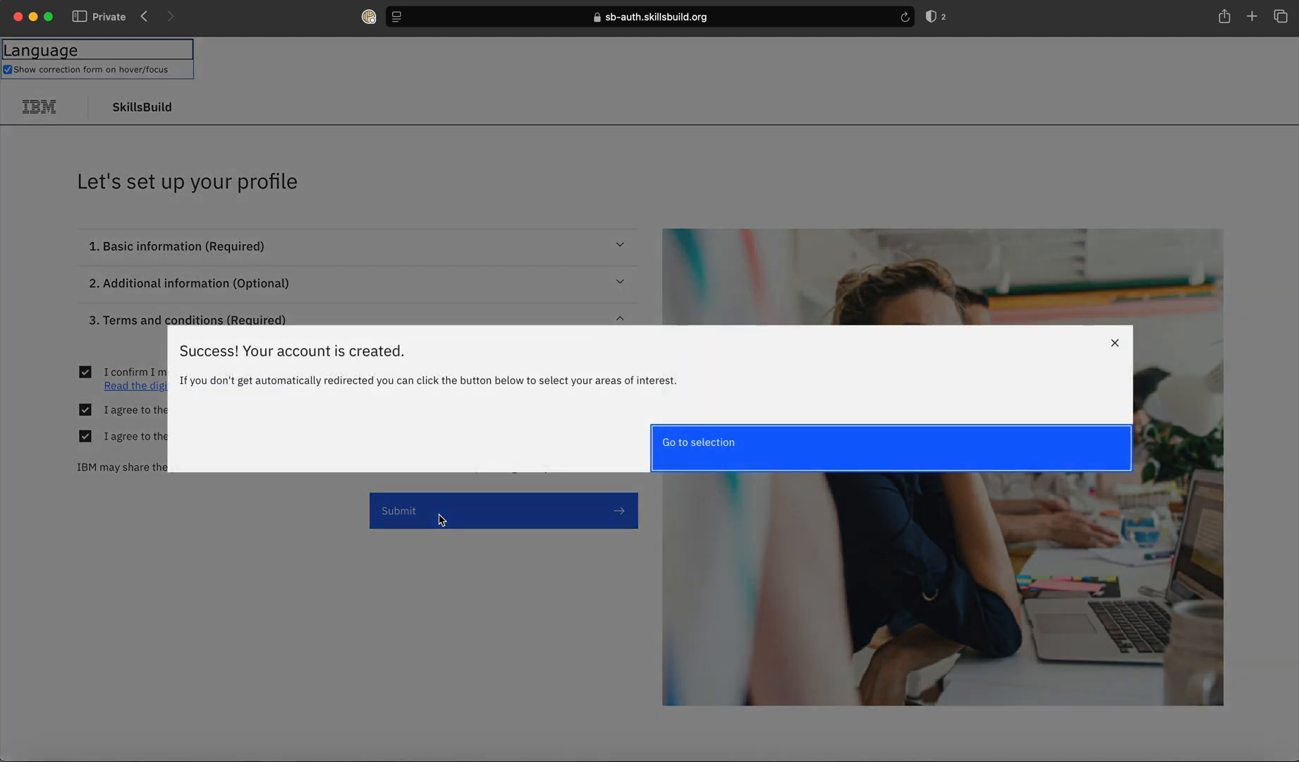
- Leave the success message via 'Go to selection' and reach the Welcome language page
left_click(890, 442)
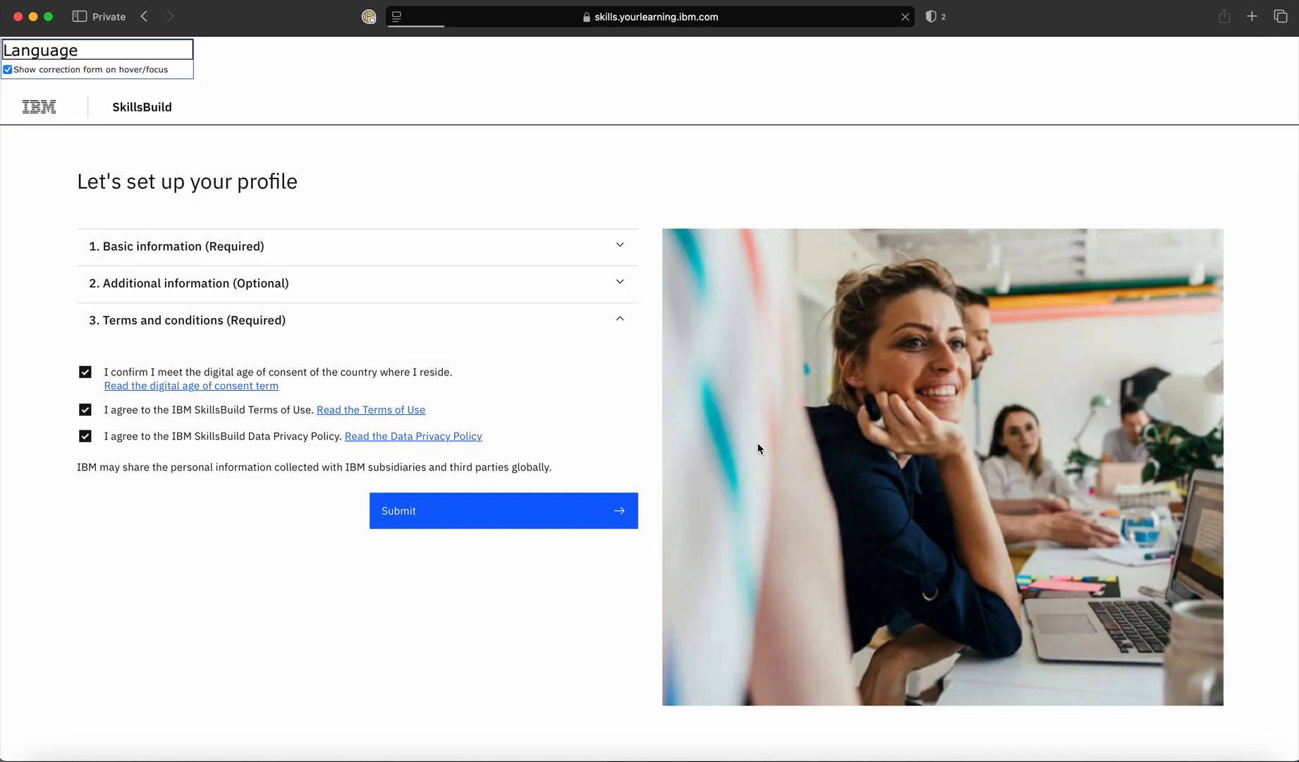
mouse_move(646, 409)
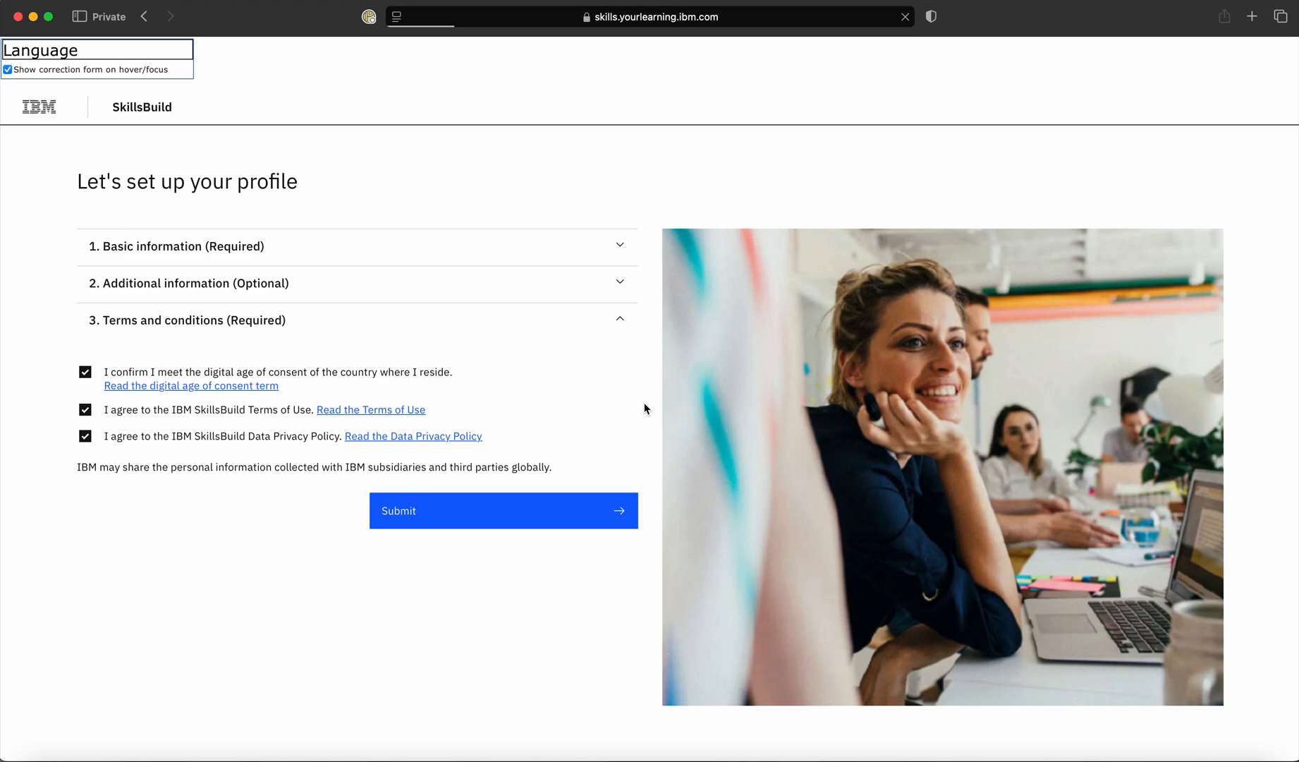
left_click(504, 510)
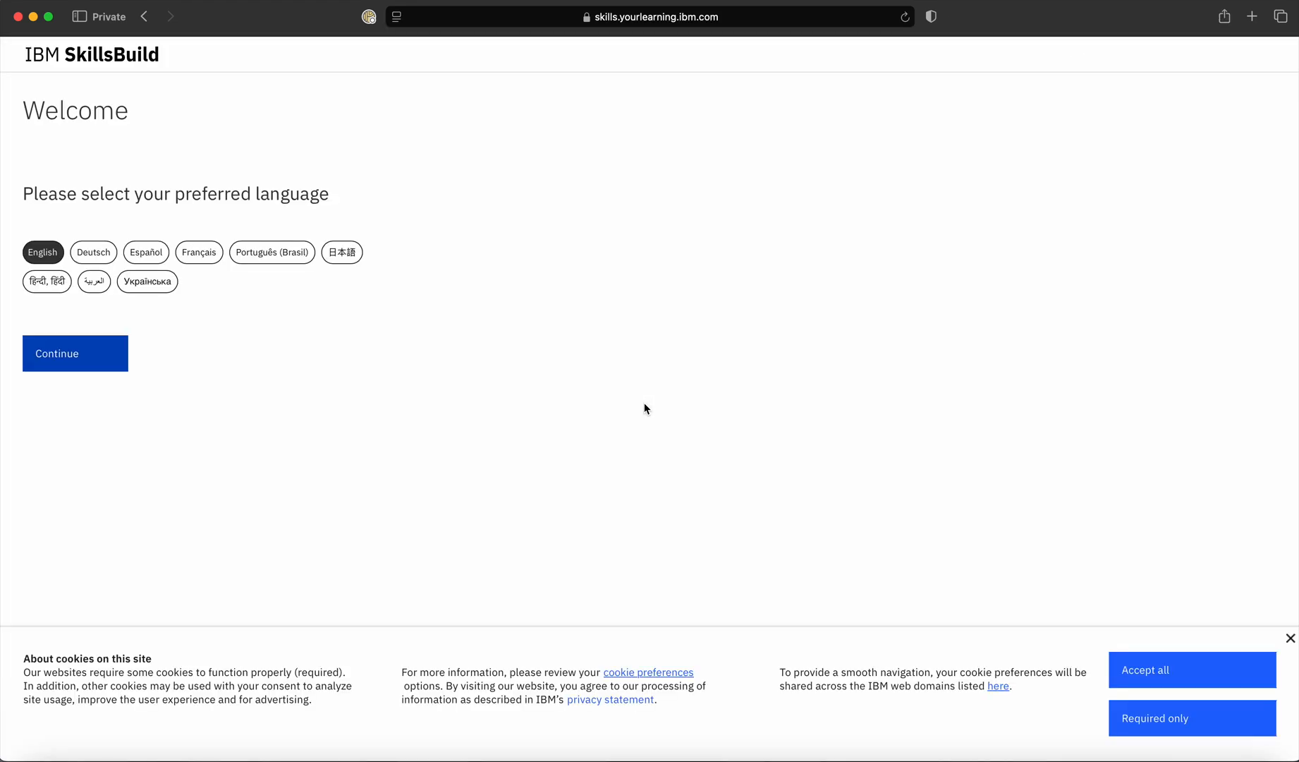
mouse_move(353, 386)
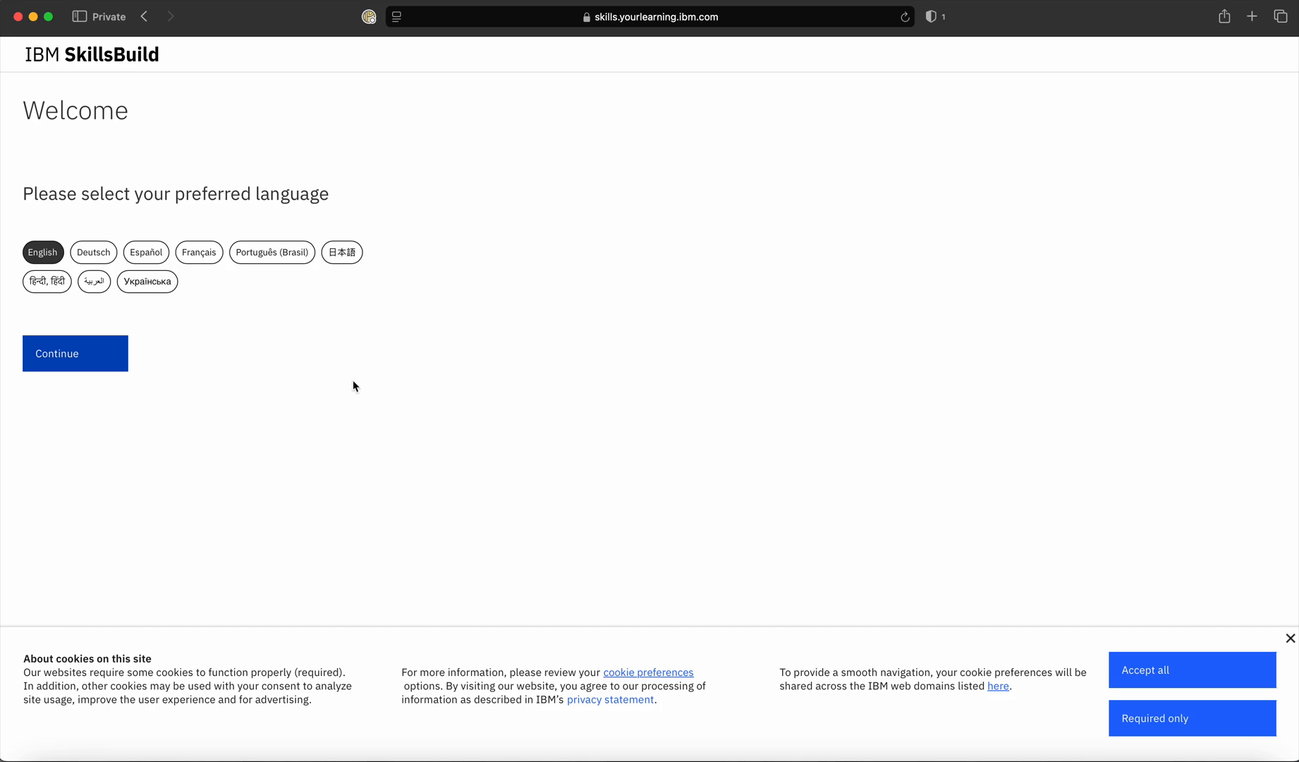
mouse_move(35, 240)
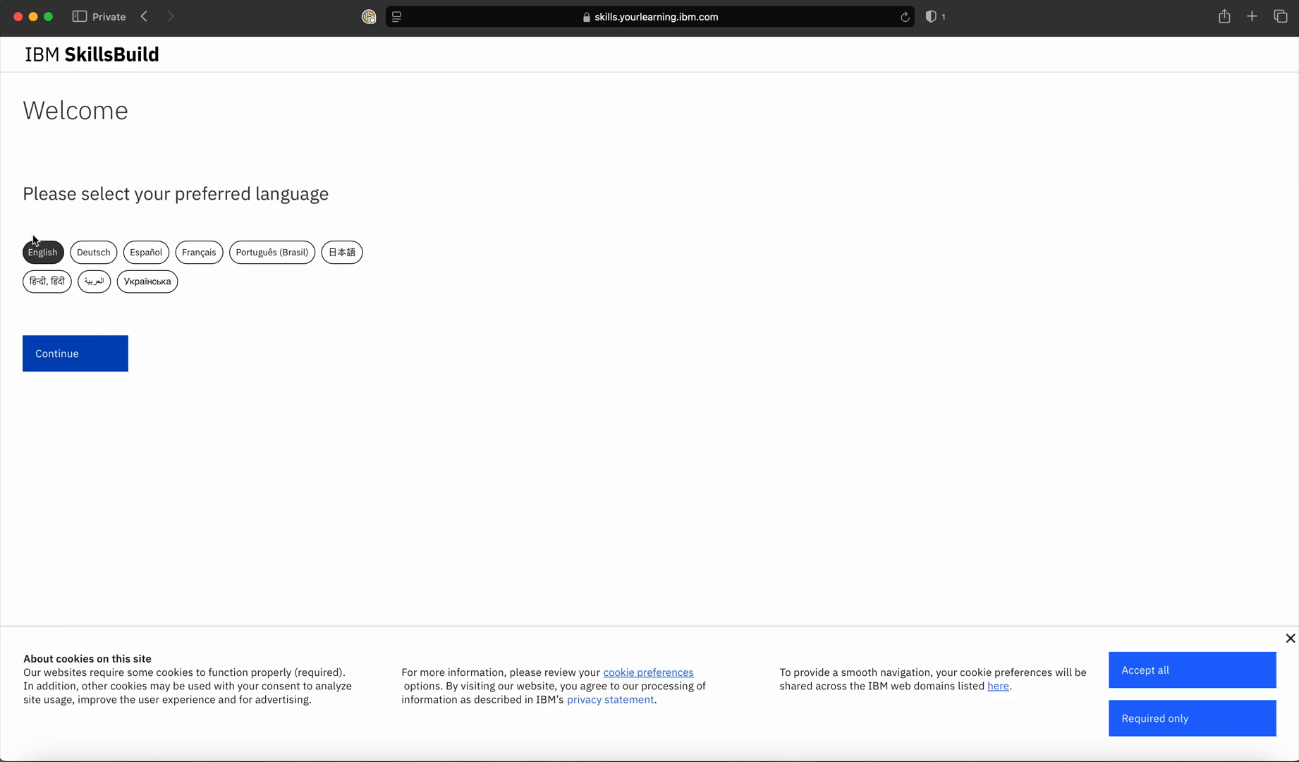
mouse_move(65, 273)
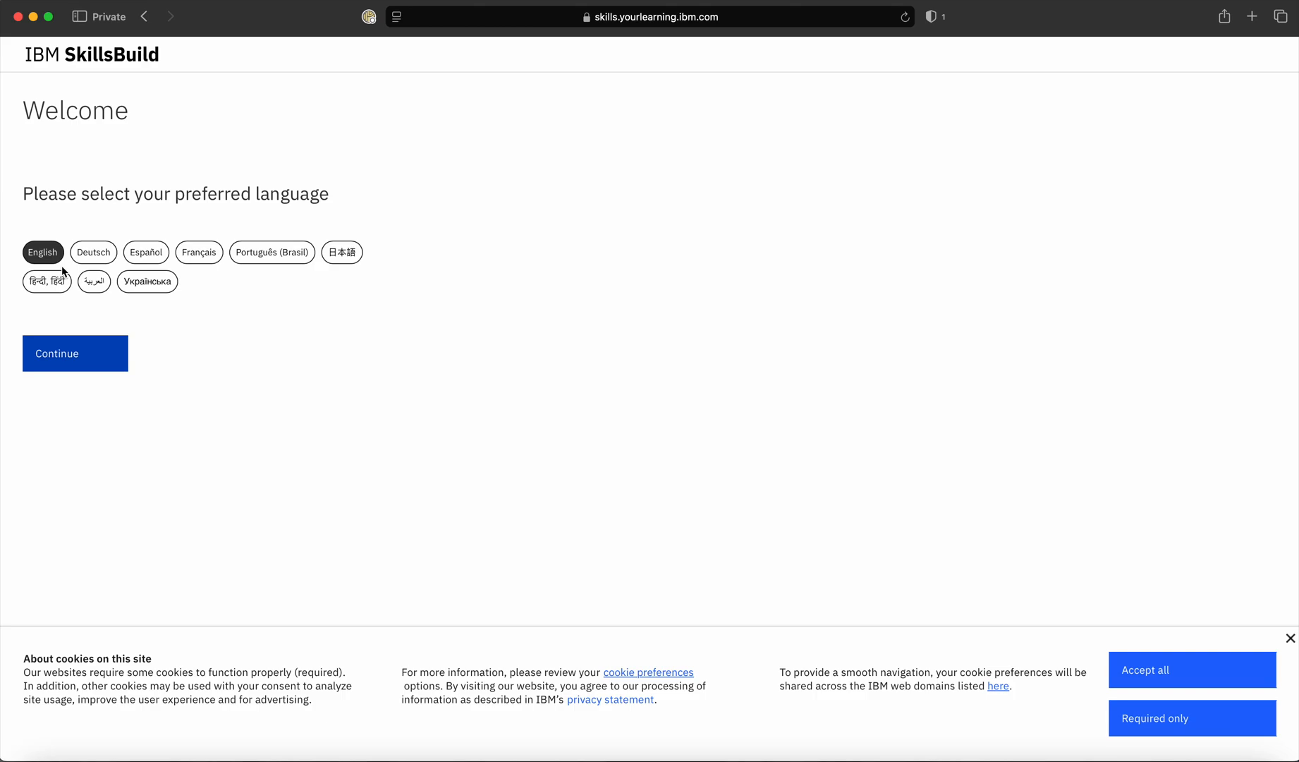
mouse_move(22, 251)
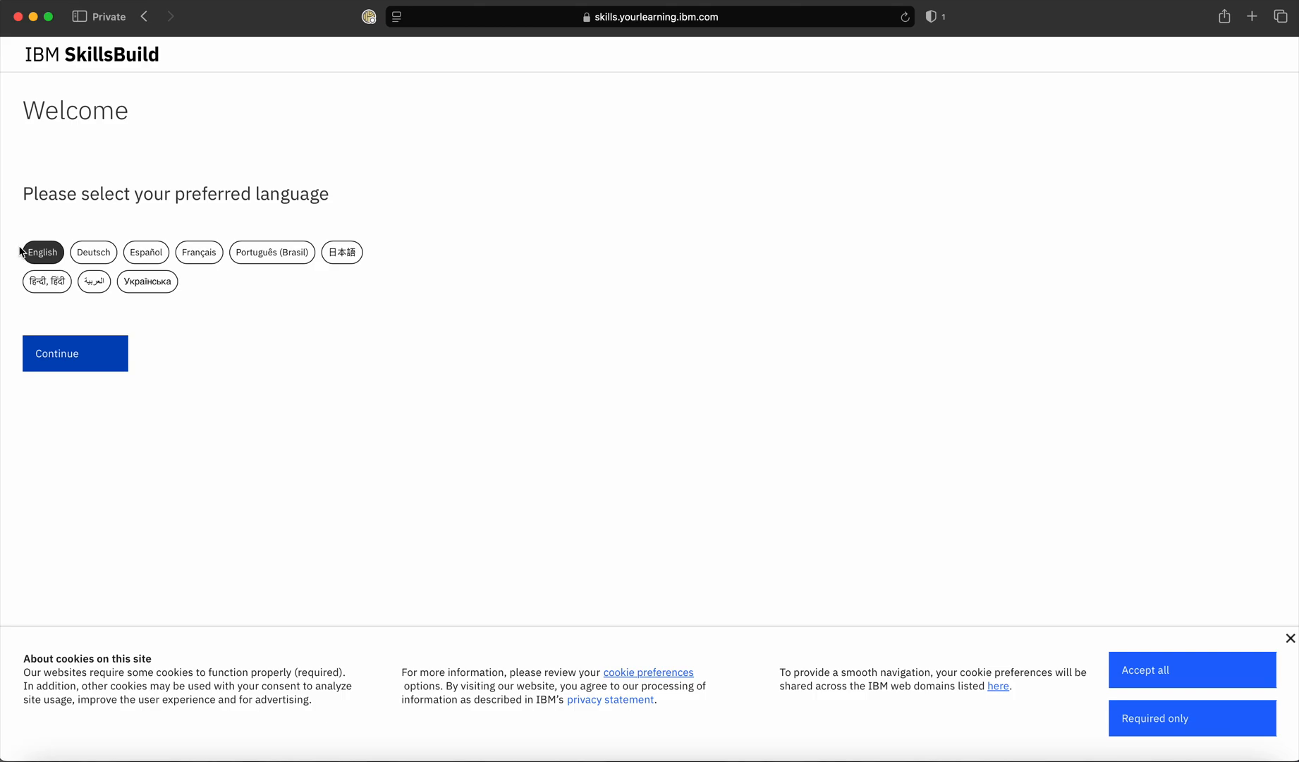
mouse_move(91, 288)
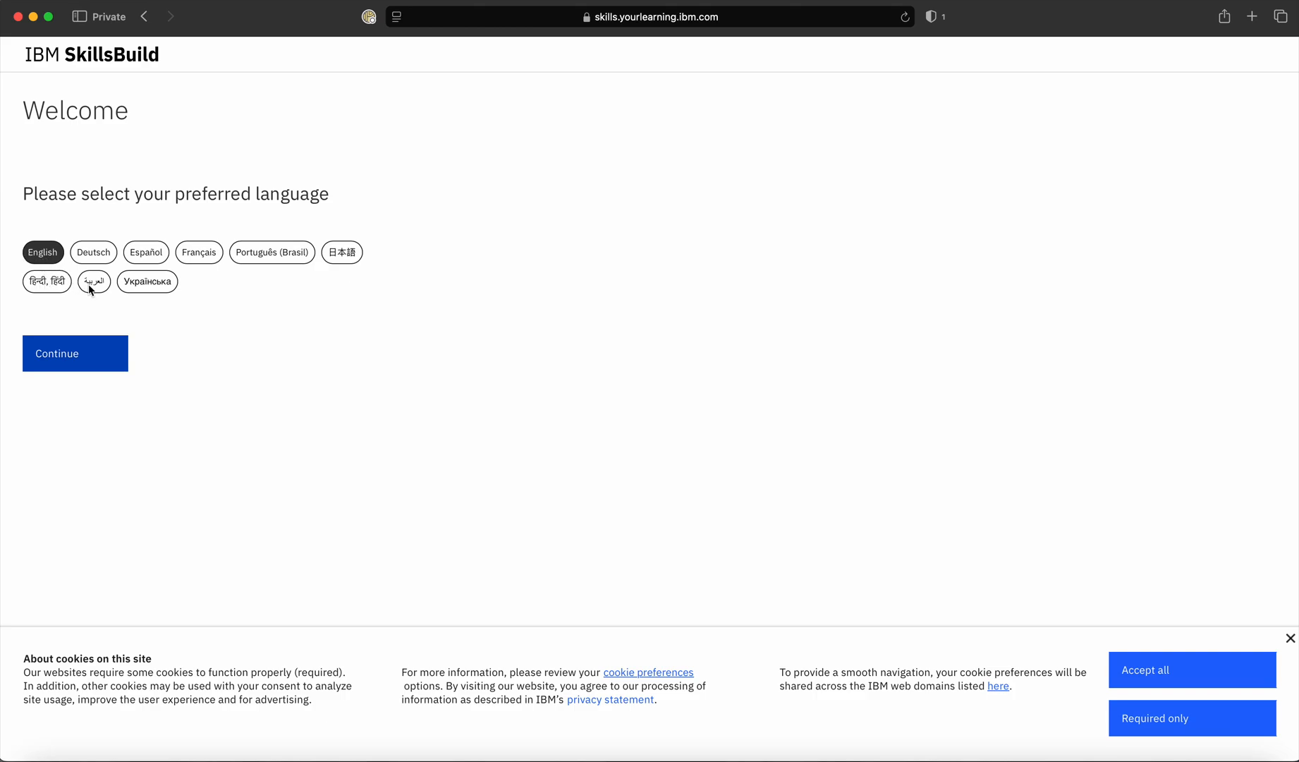
mouse_move(184, 267)
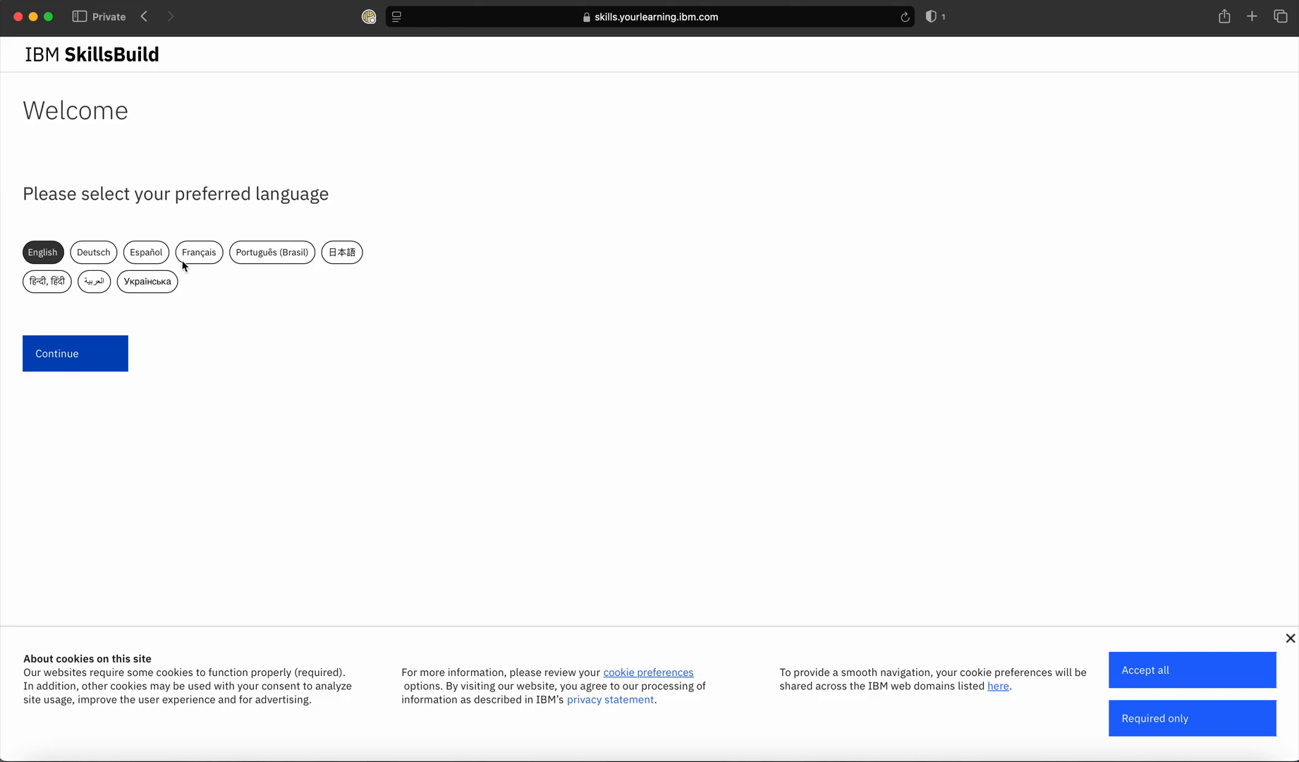
mouse_move(240, 295)
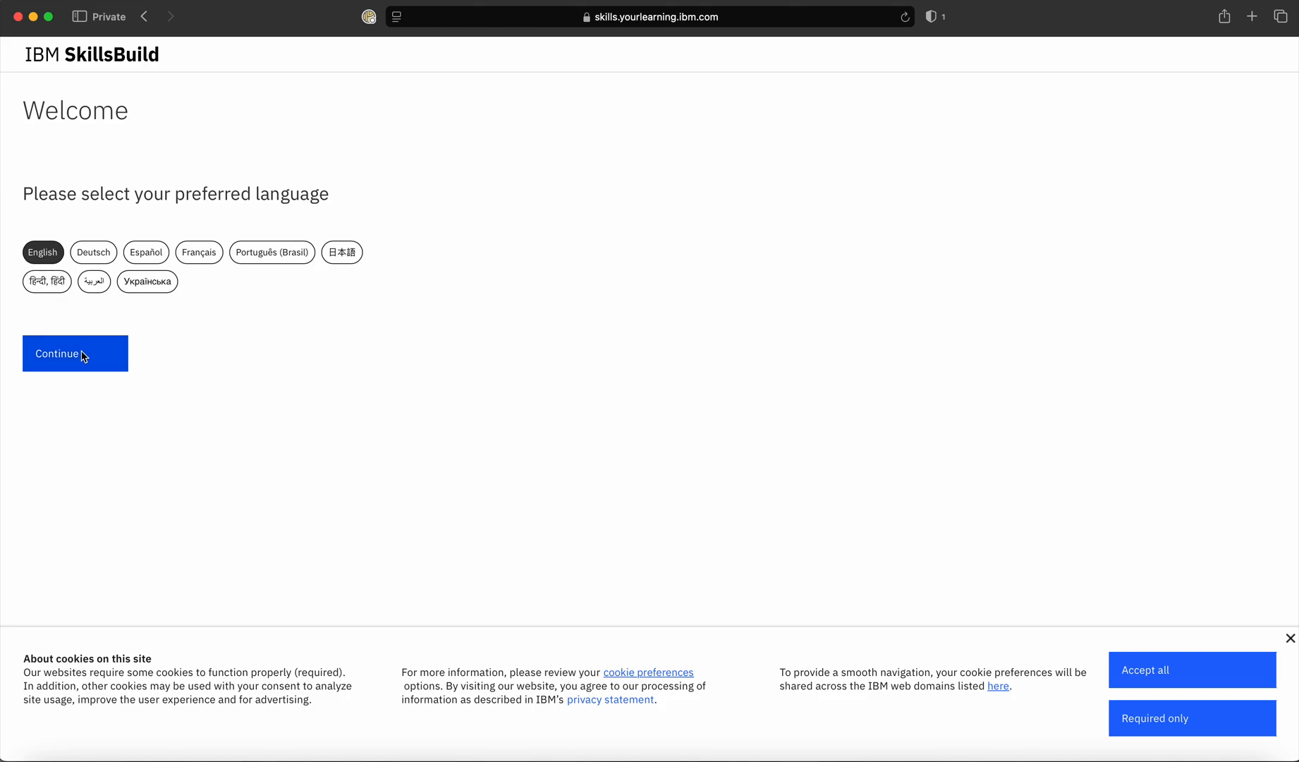
- Confirm English as the preferred language and land on the 'What will you learn today?' dashboard
left_click(75, 352)
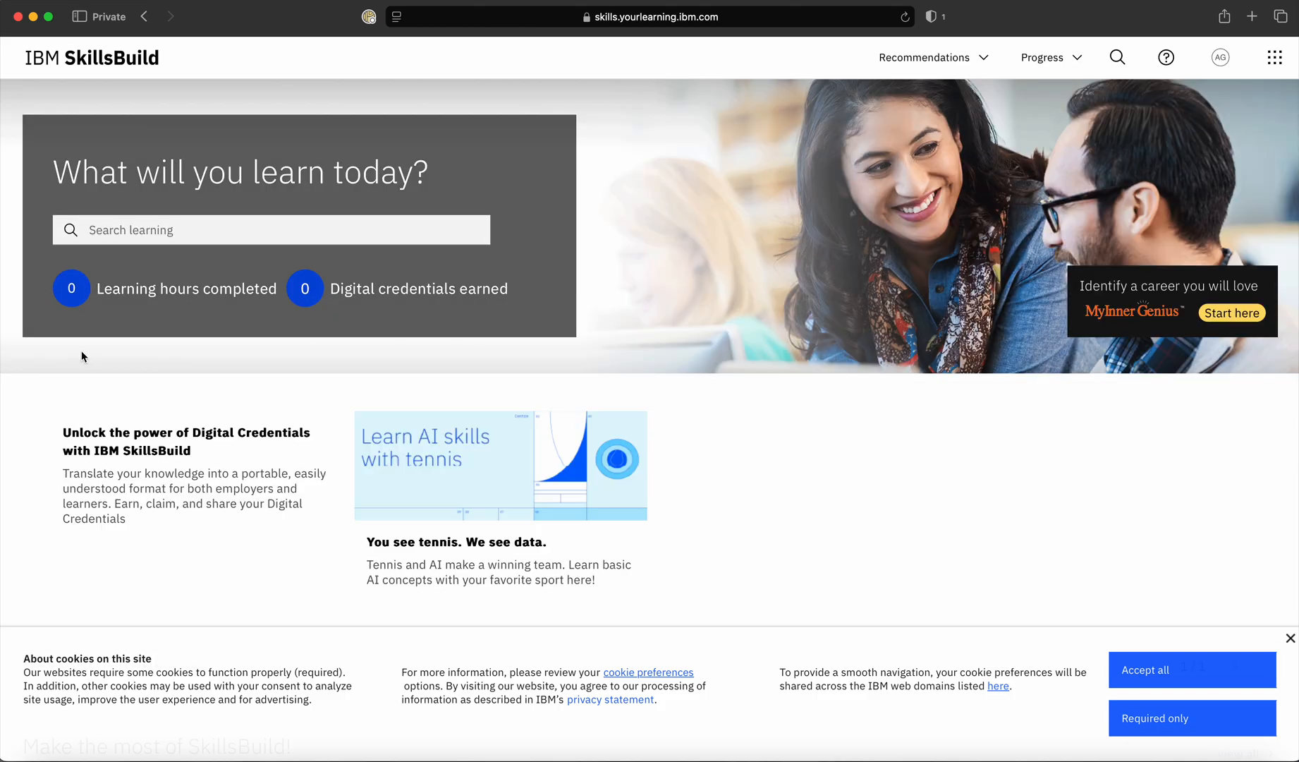